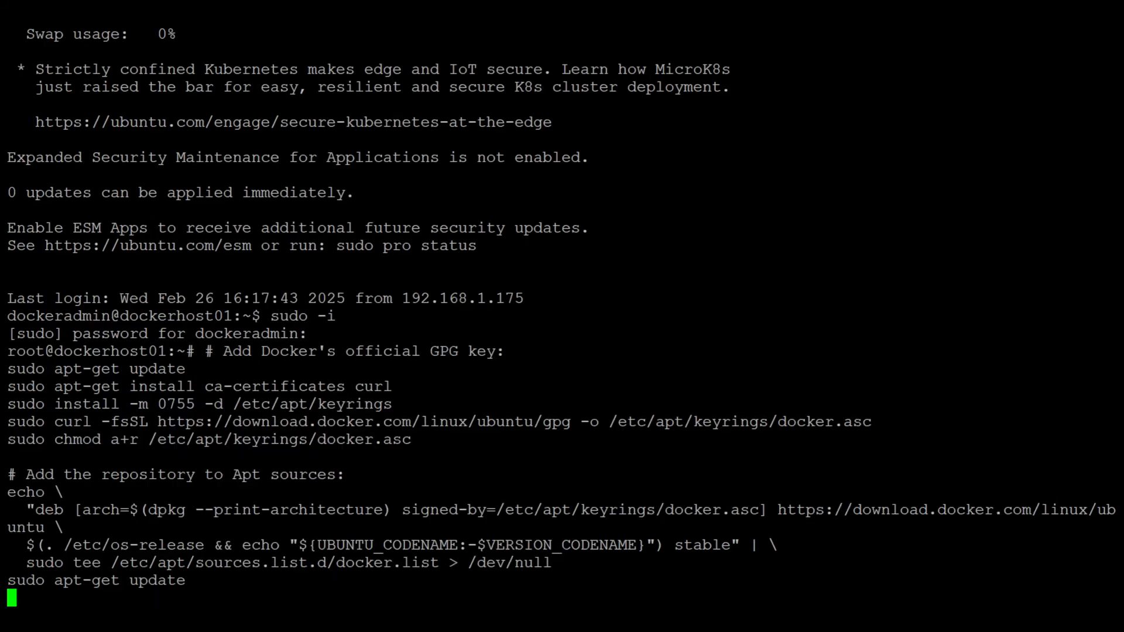
Preview: run the pasted Docker repository commands and create a data node CA in Graylog.
key(ctrl+o)
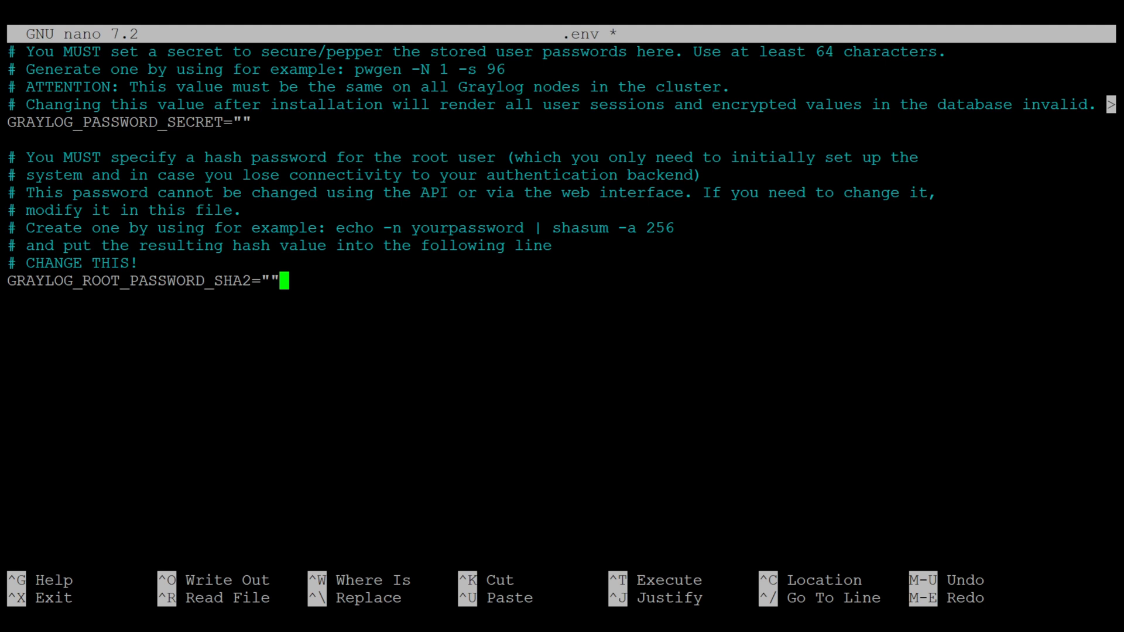
click(601, 549)
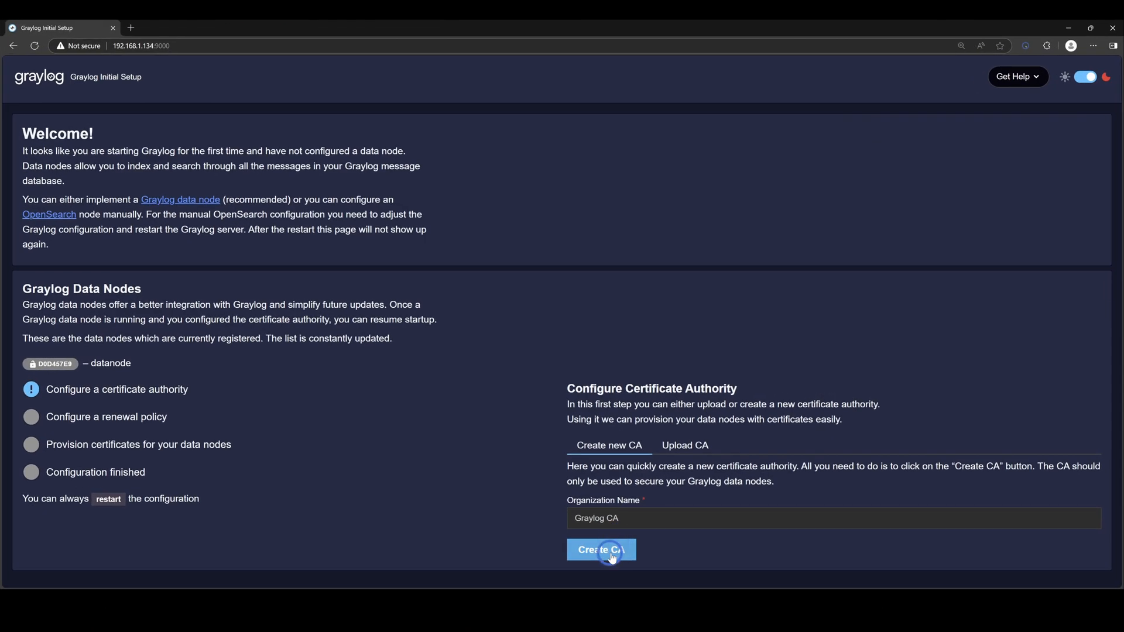
click(601, 550)
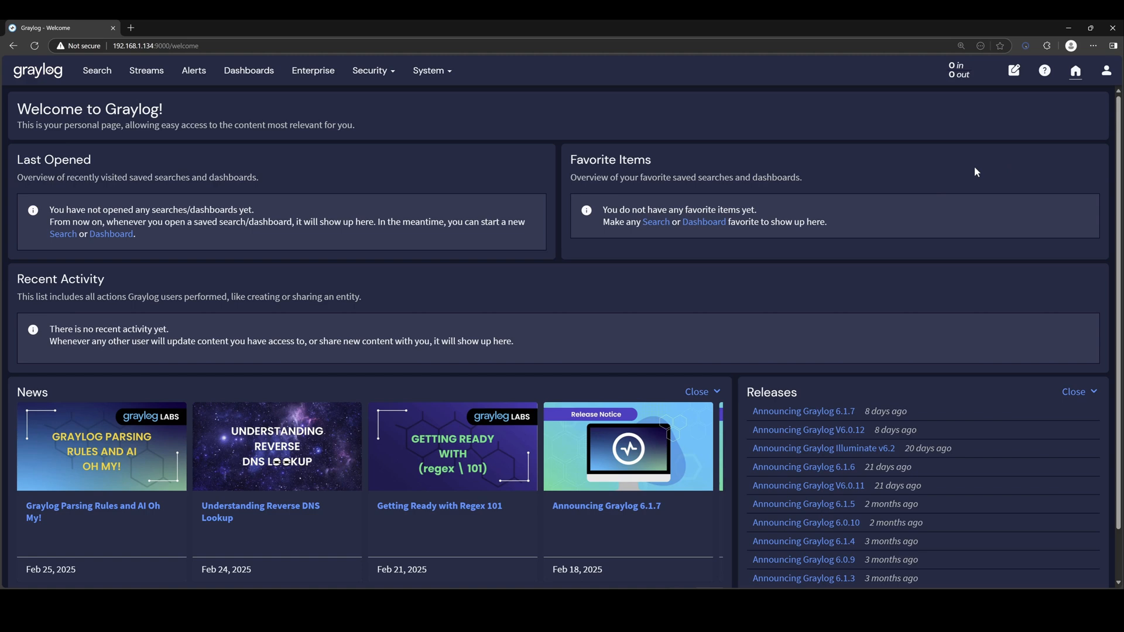
scroll(down, 3)
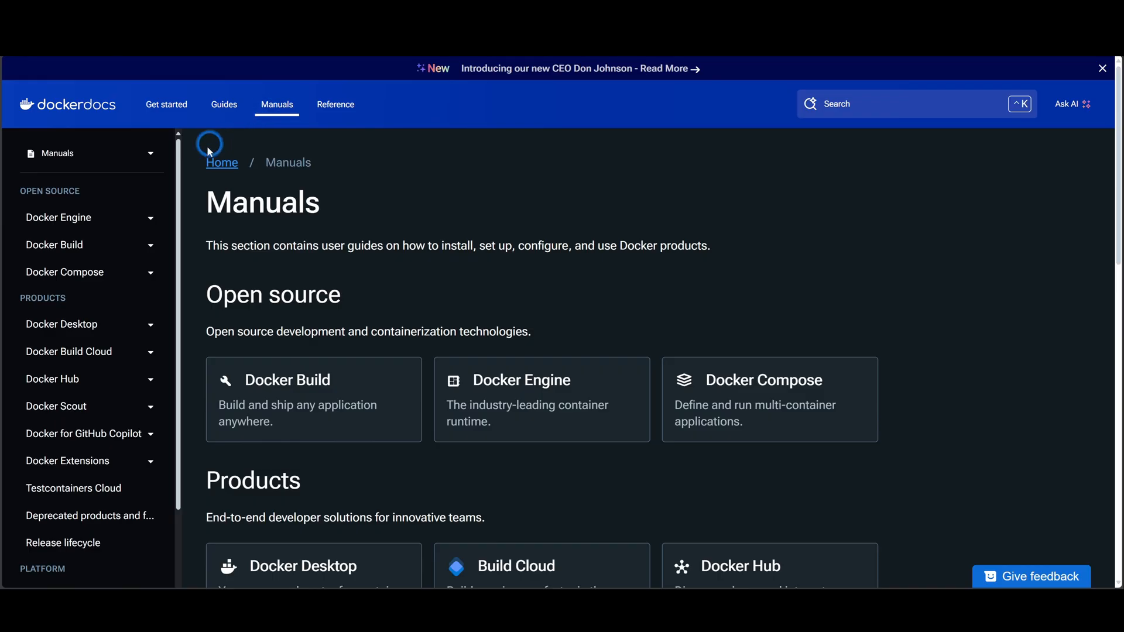
Navigate to Docker Engine > Install > Ubuntu and copy the apt repository setup commands.
click(58, 217)
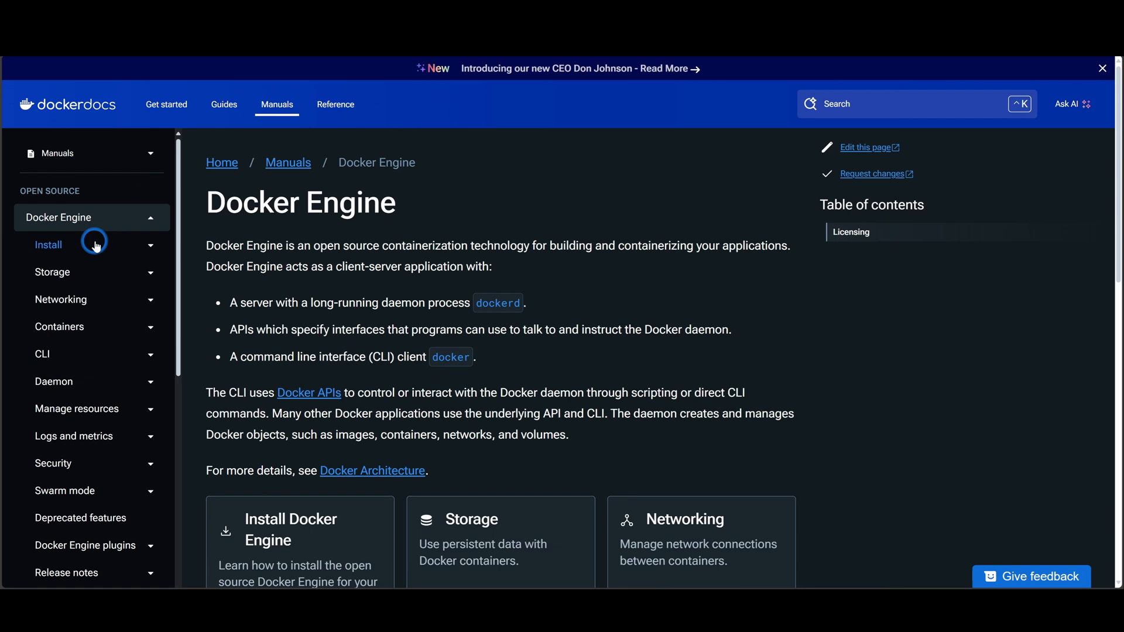
click(48, 245)
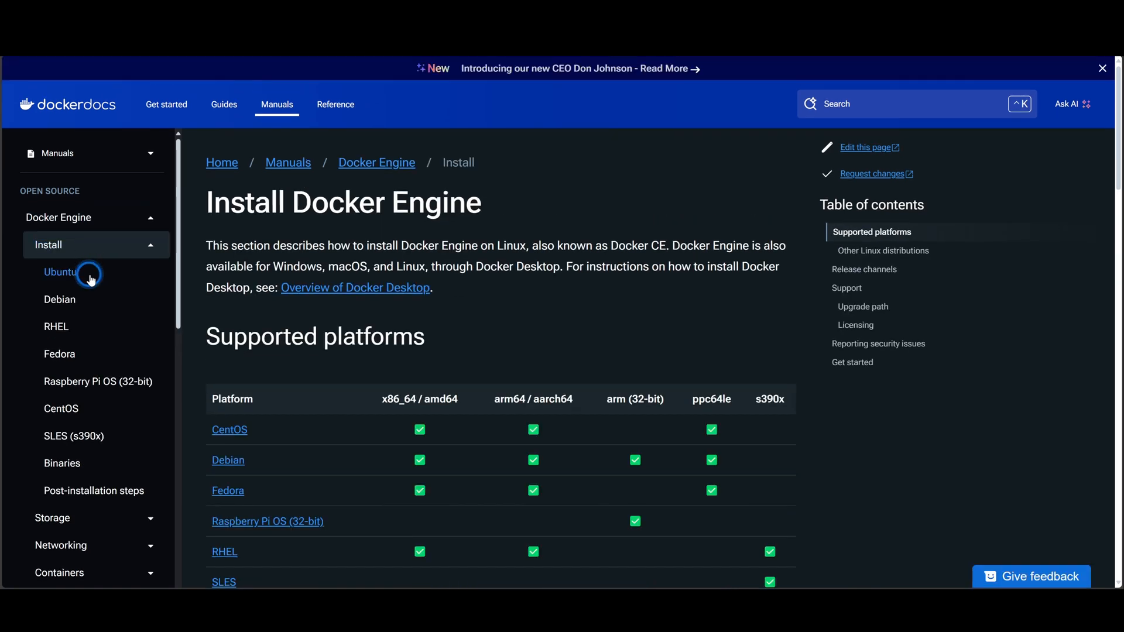
click(61, 272)
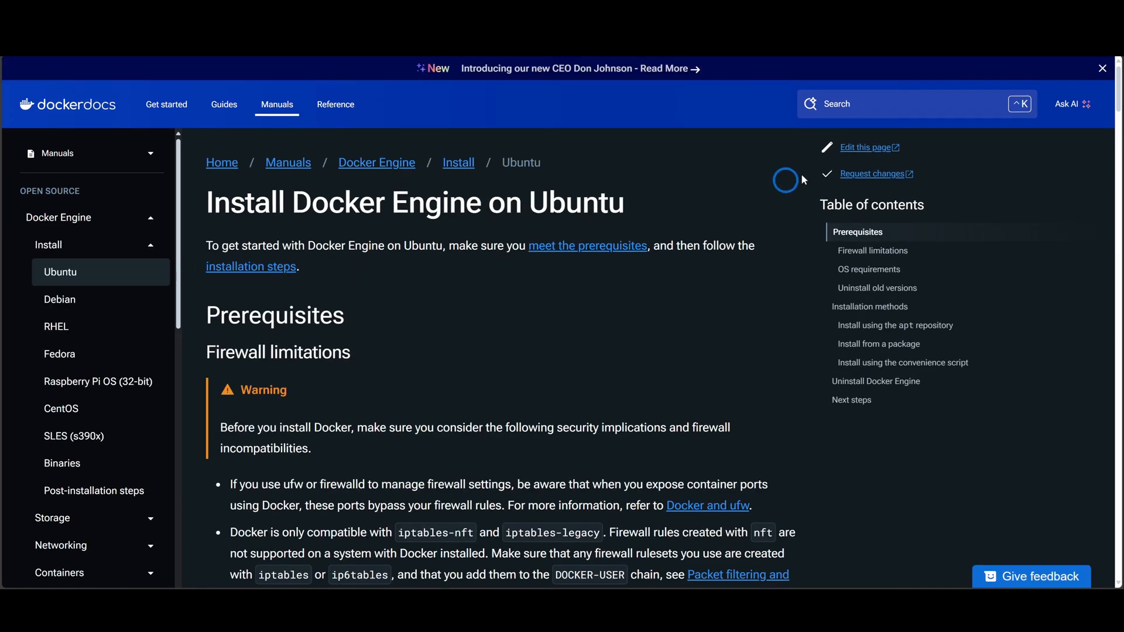
scroll(down, 3)
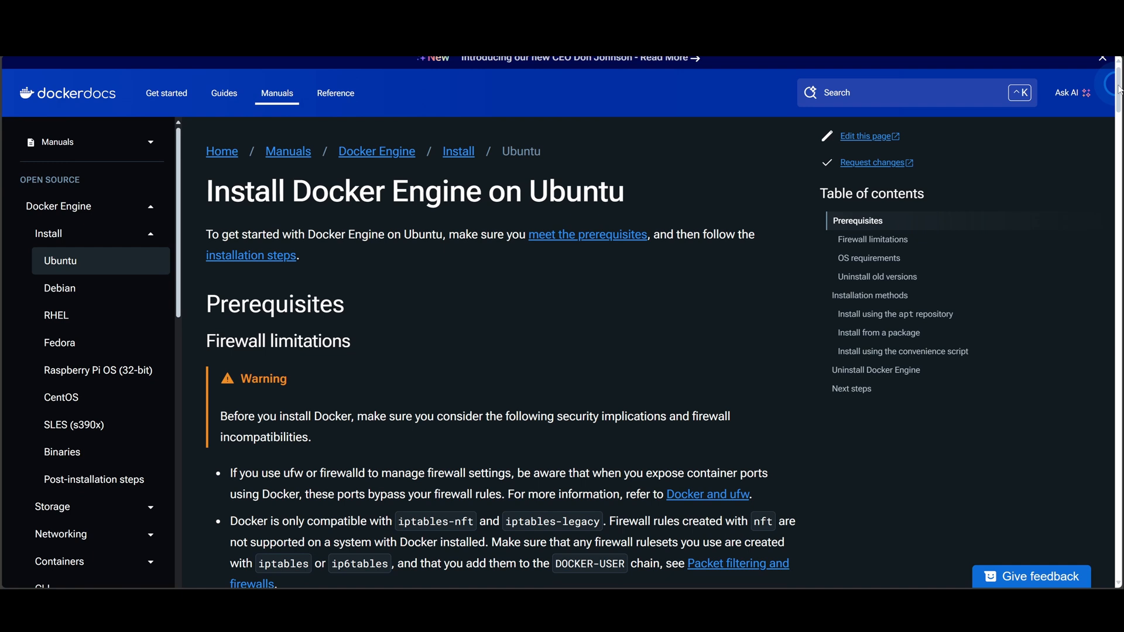
scroll(down, 3)
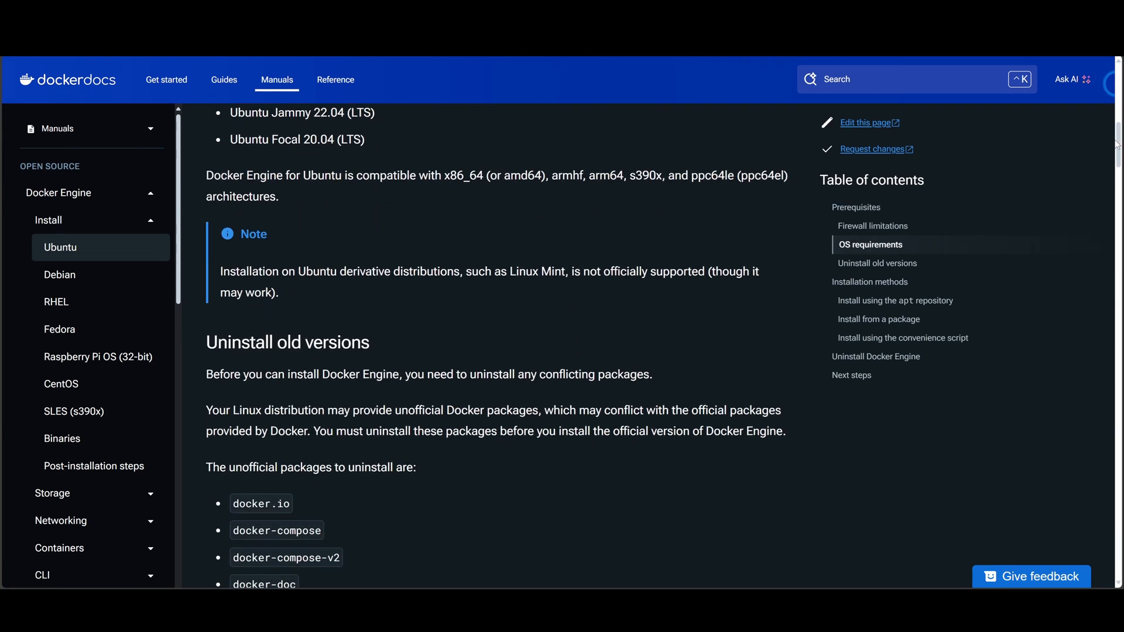
scroll(down, 3)
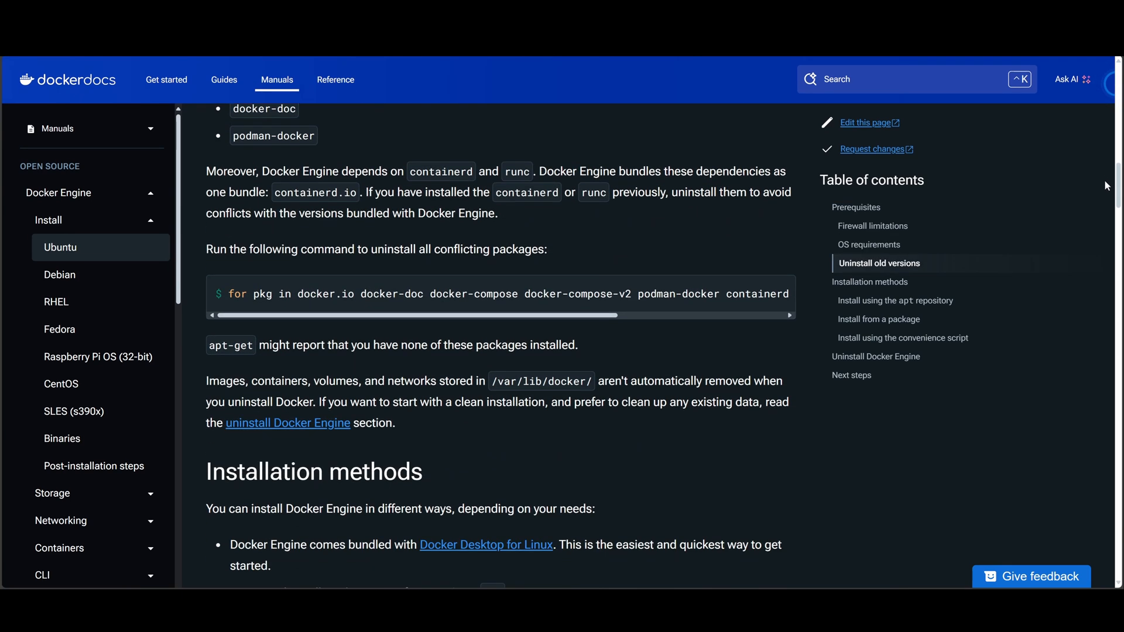
click(894, 300)
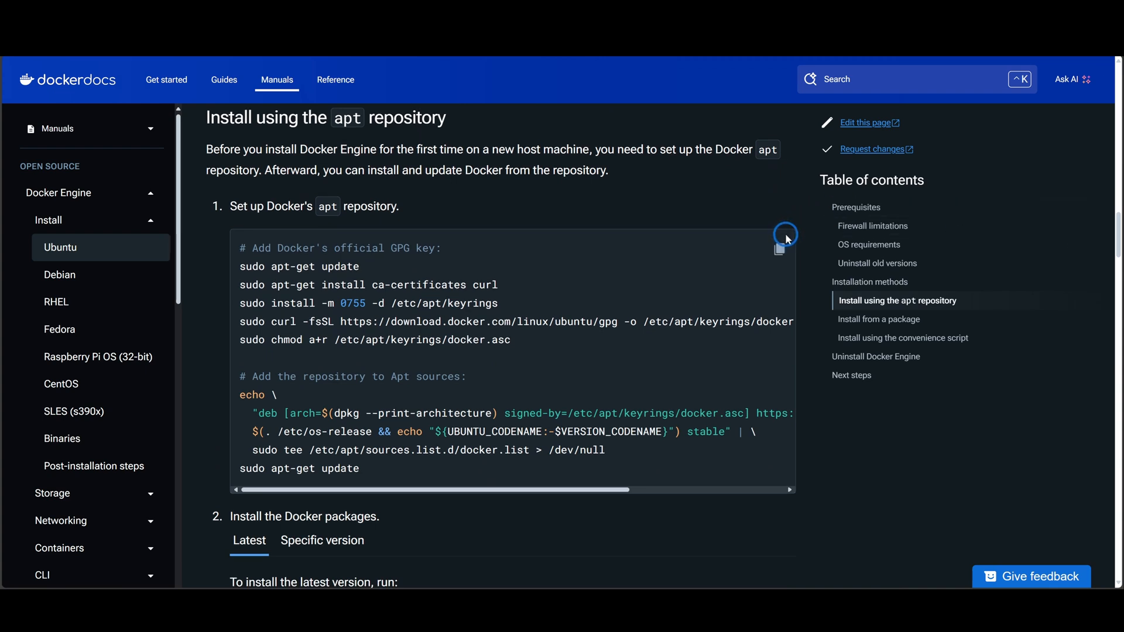
click(779, 249)
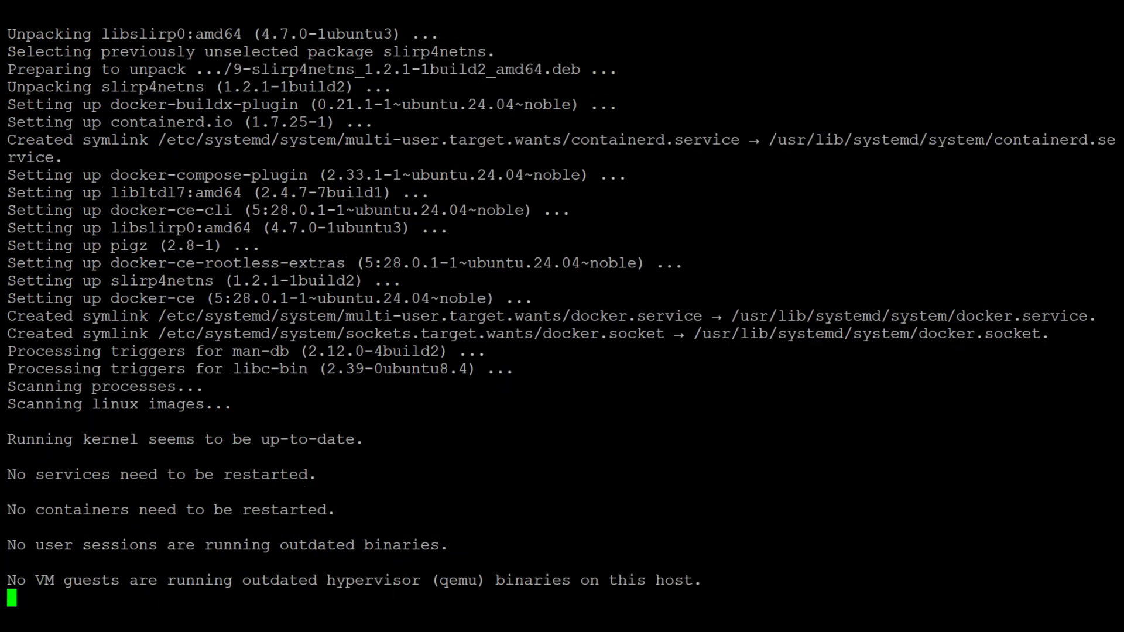
Install docker-ce with the Compose plugin and verify it with docker -v.
text(docker)
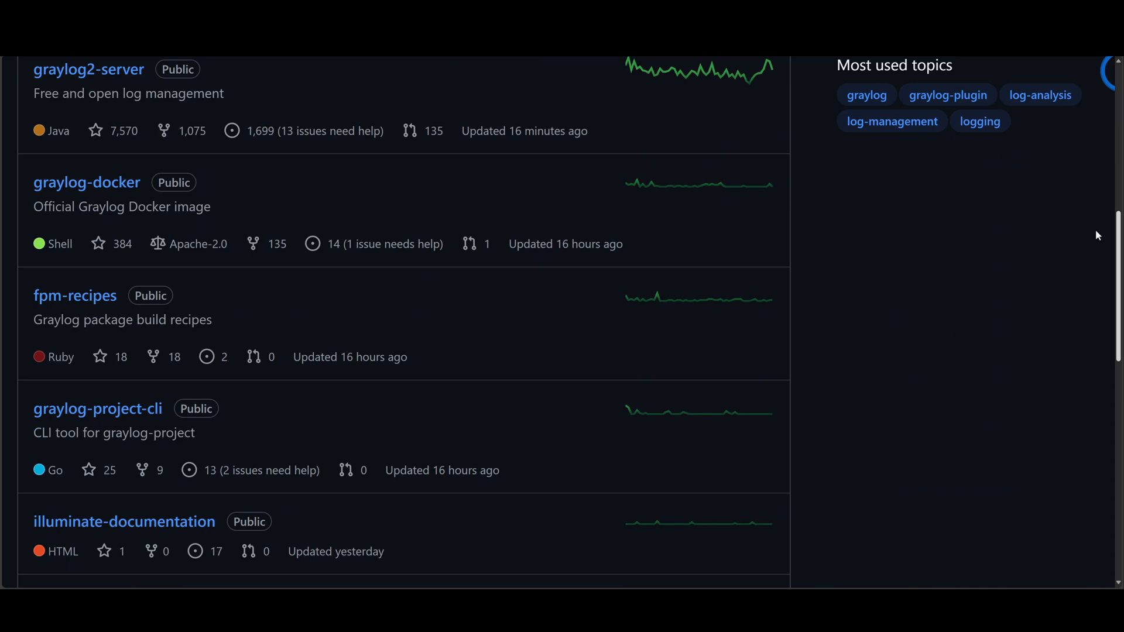
Browse Graylog2's docker-compose repo into open-core and view docker-compose.yml.
scroll(down, 3)
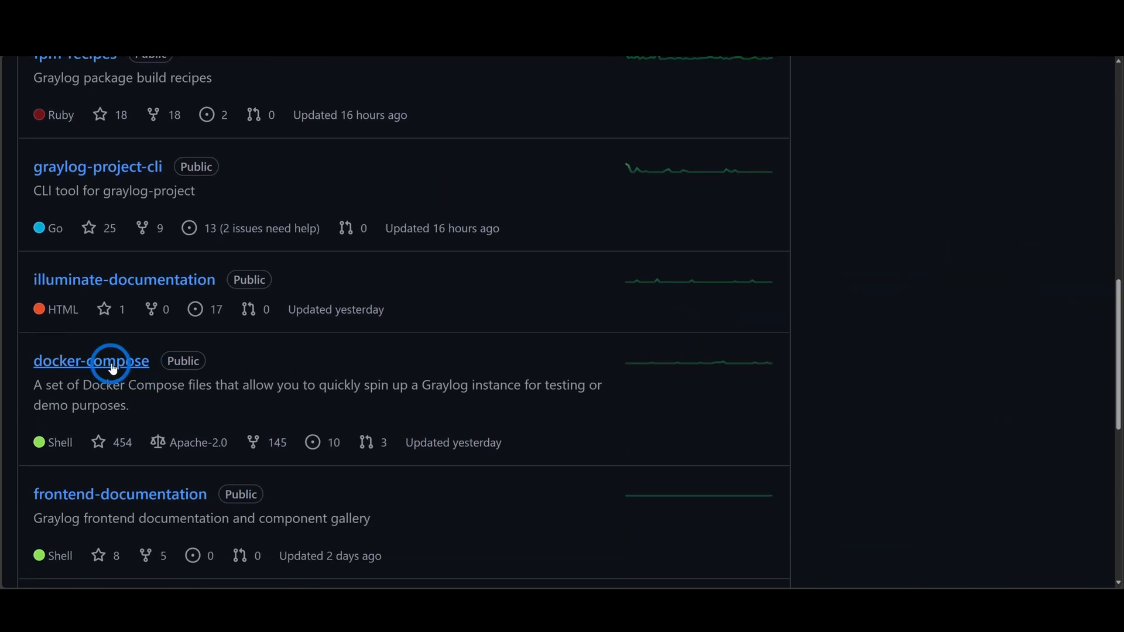
click(90, 361)
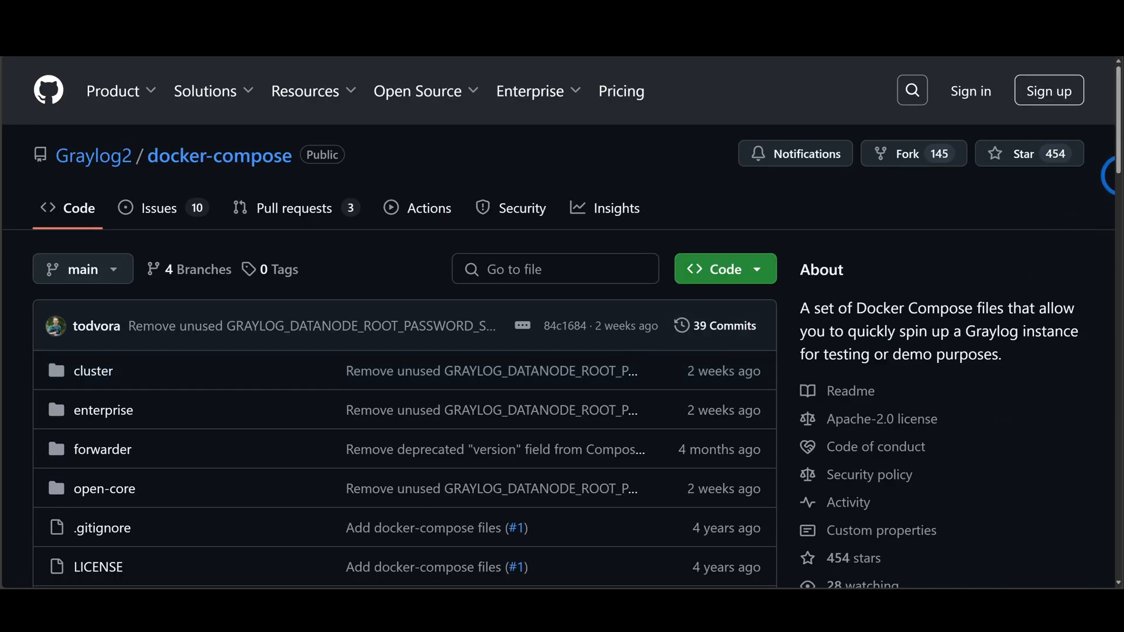
scroll(down, 3)
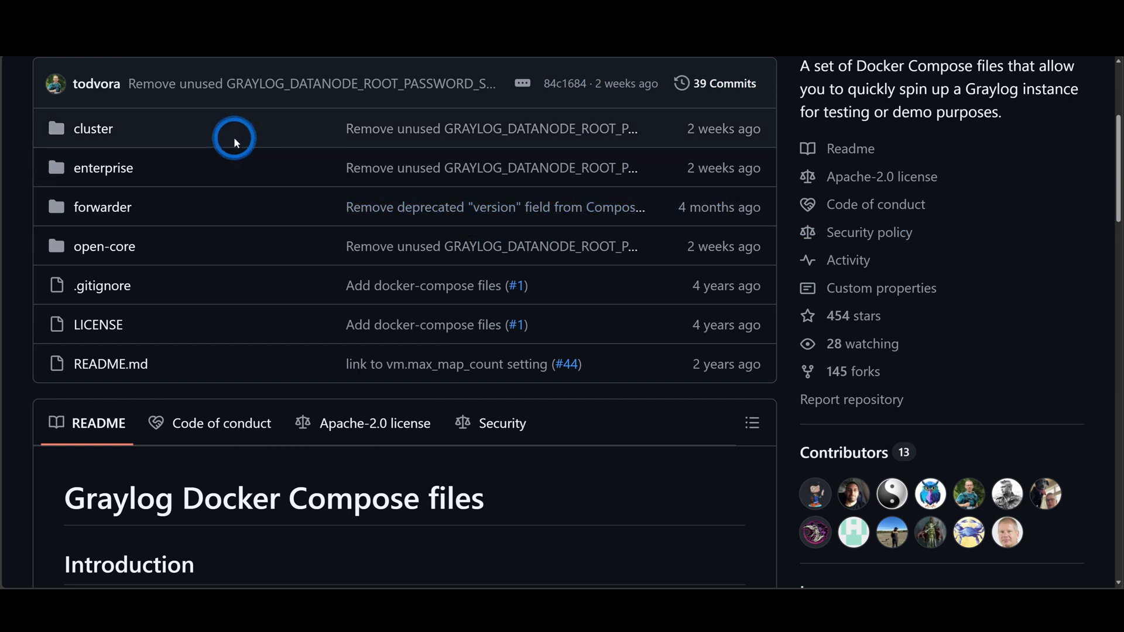
mouse_move(206, 208)
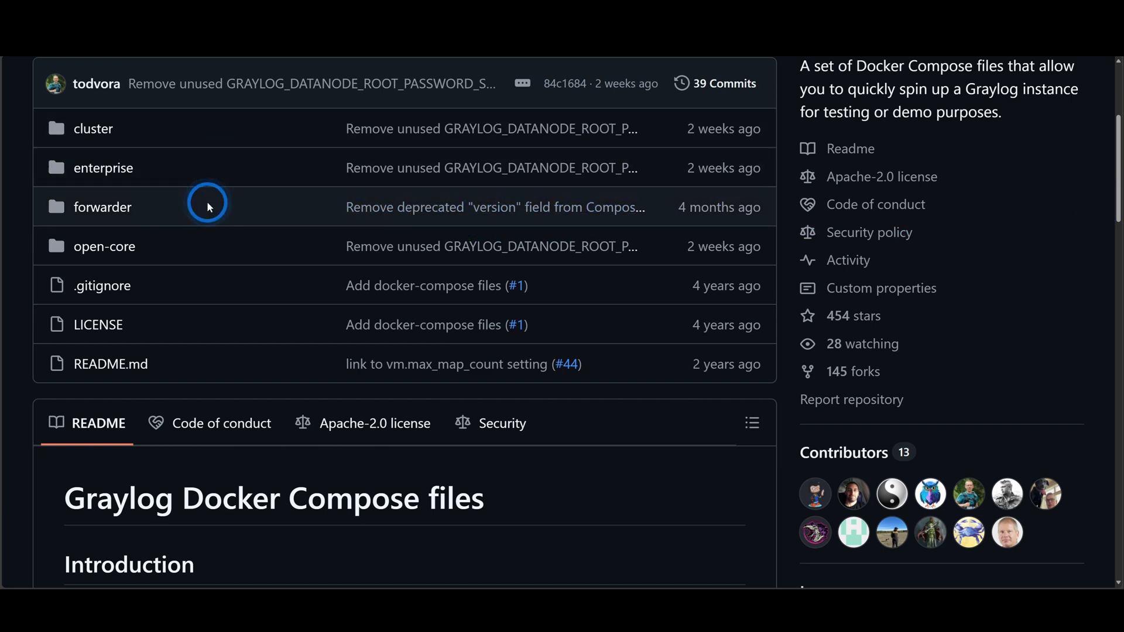
mouse_move(105, 246)
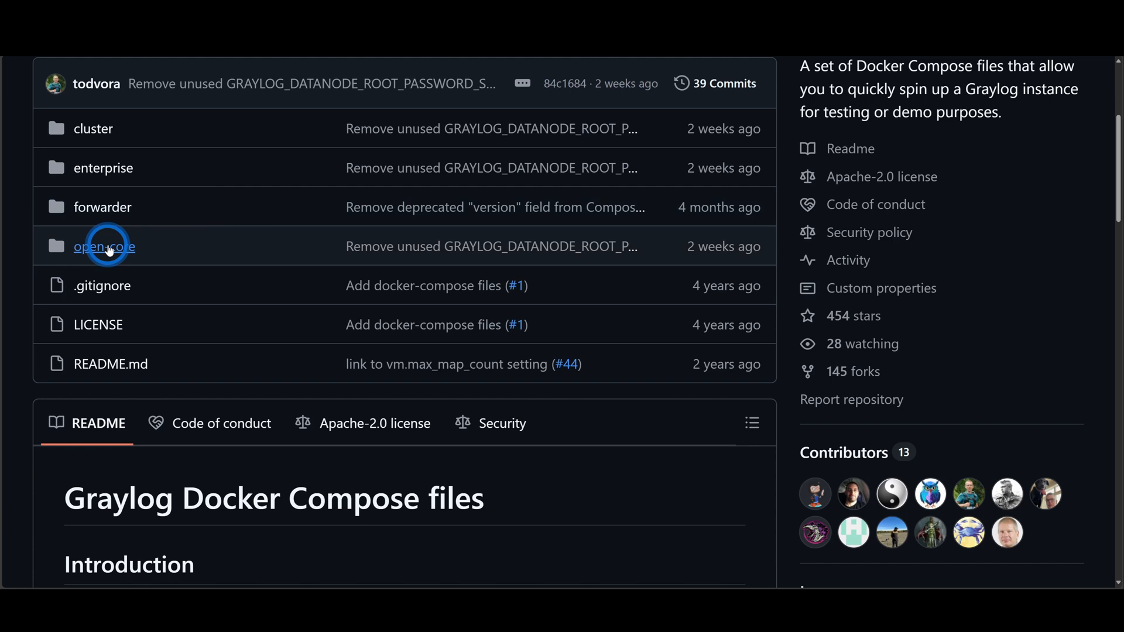
click(104, 246)
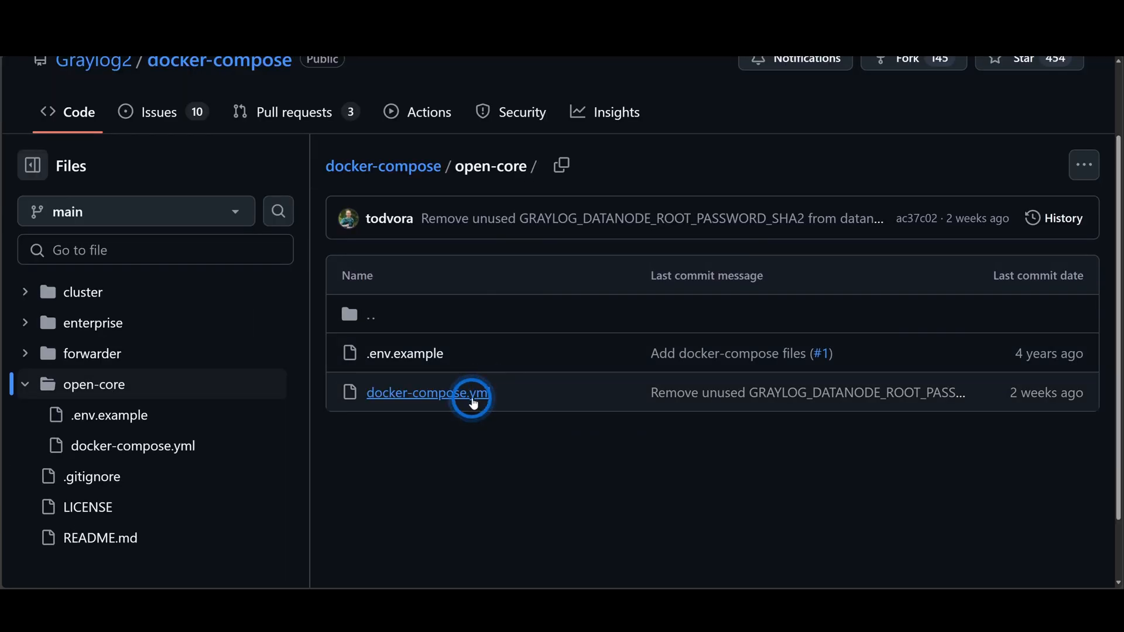
click(426, 393)
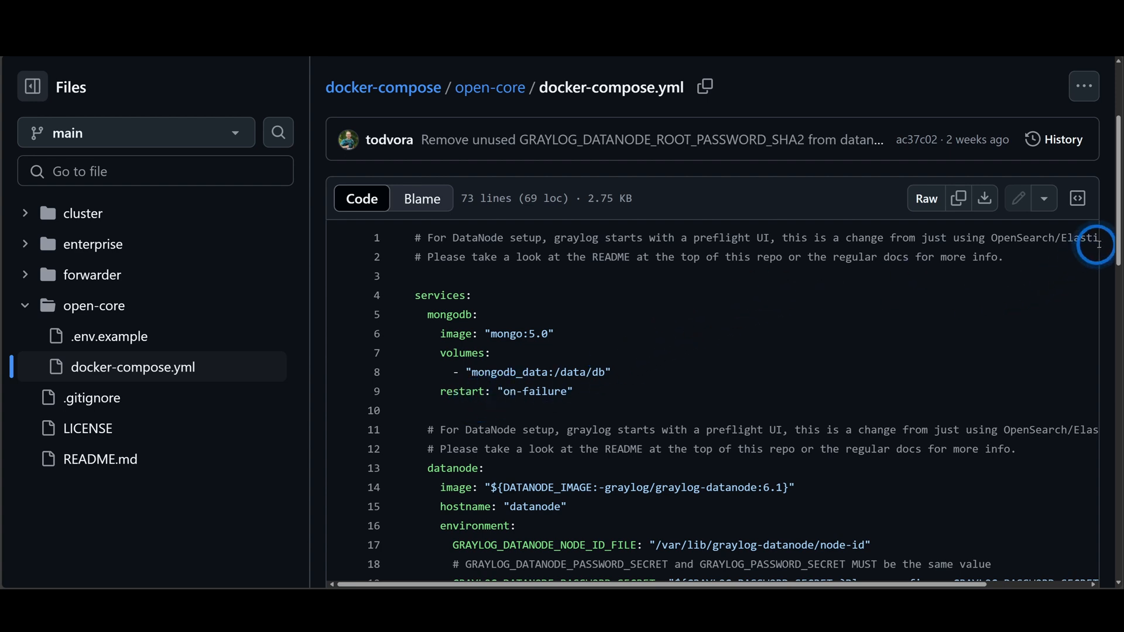
scroll(down, 3)
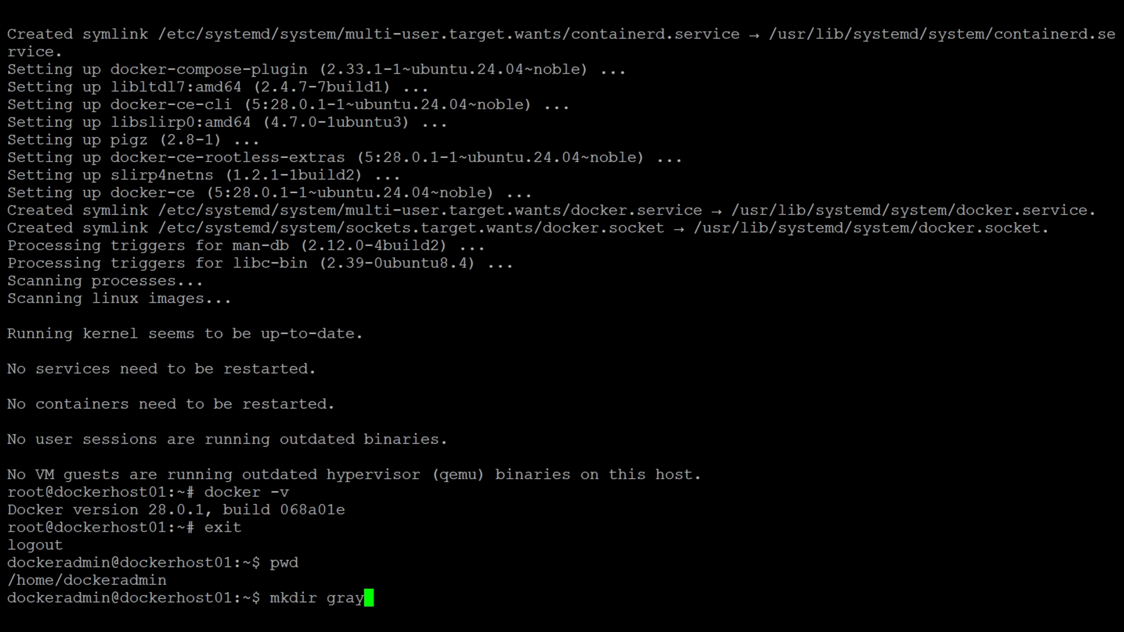
Create and enter the graylog-docker folder, then open docker-compose.yml in nano.
text(log-docker)
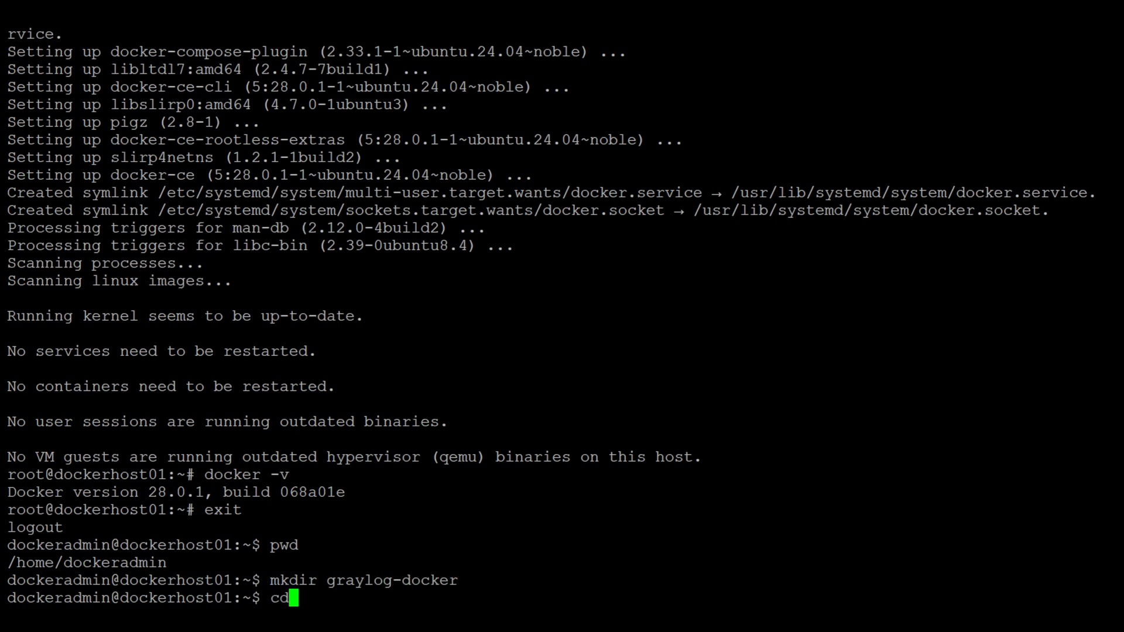
text(graylog-docker/)
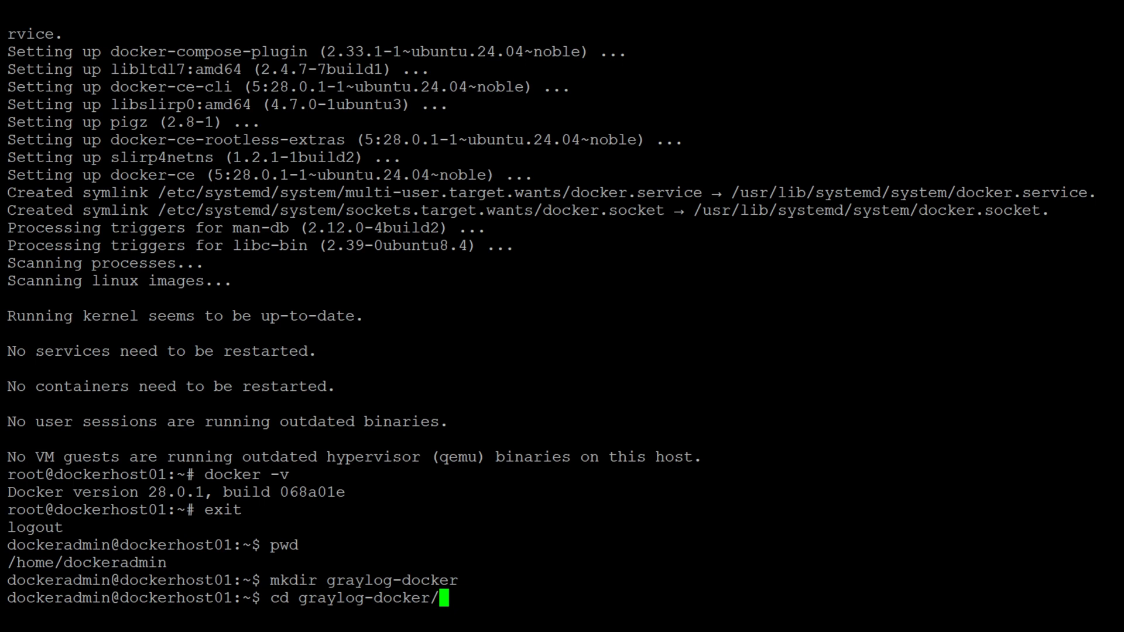
text(nano)
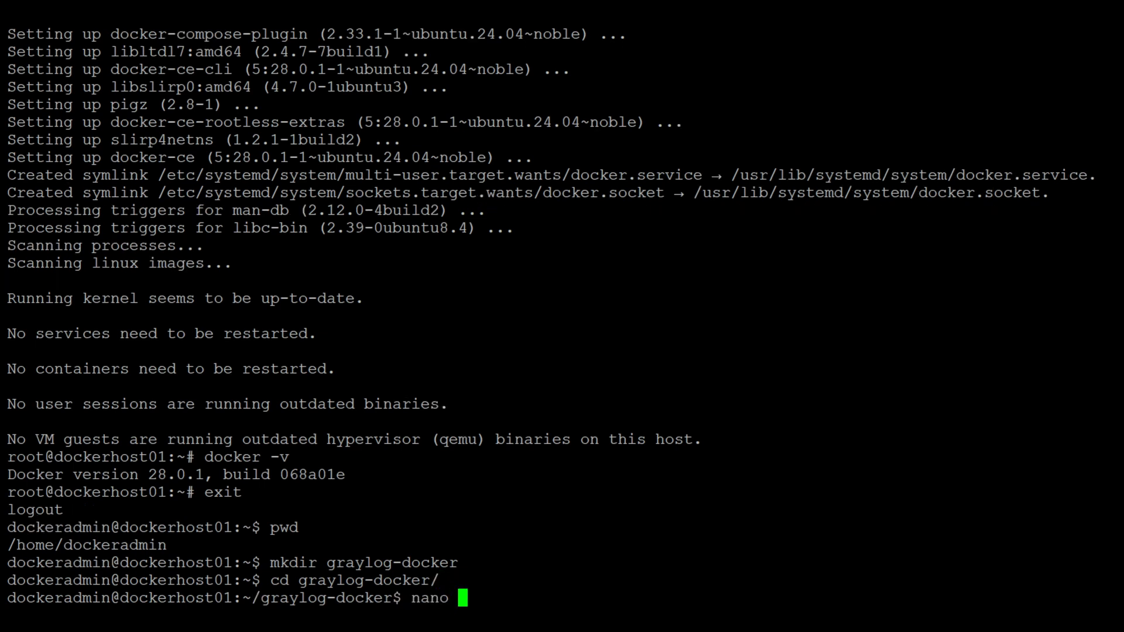
text(docker-comp)
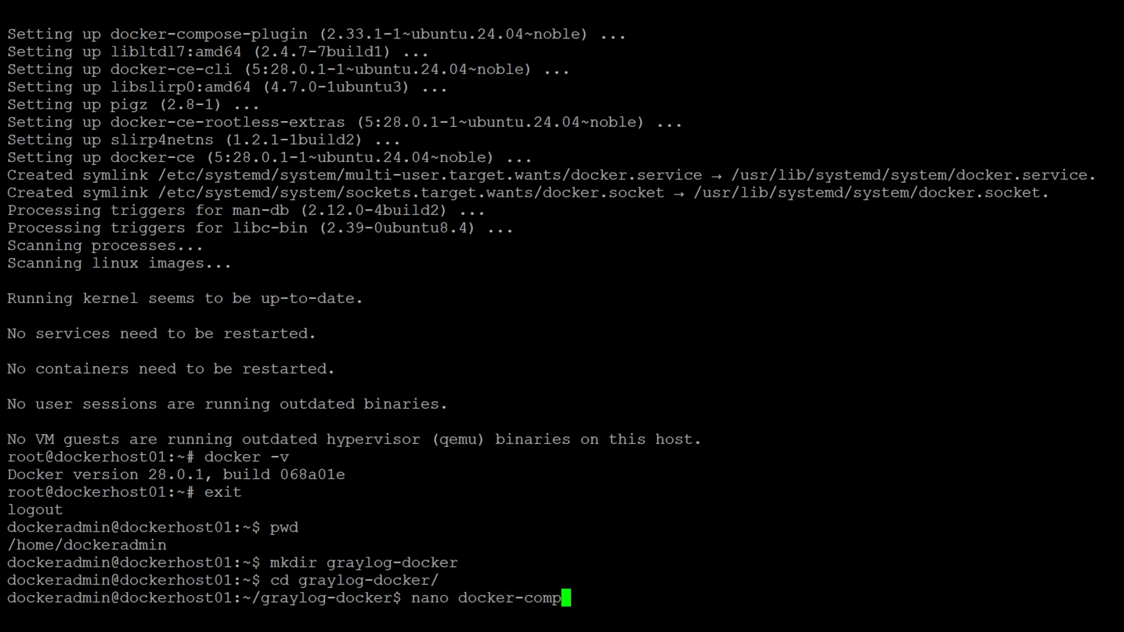
text(ose.yml)
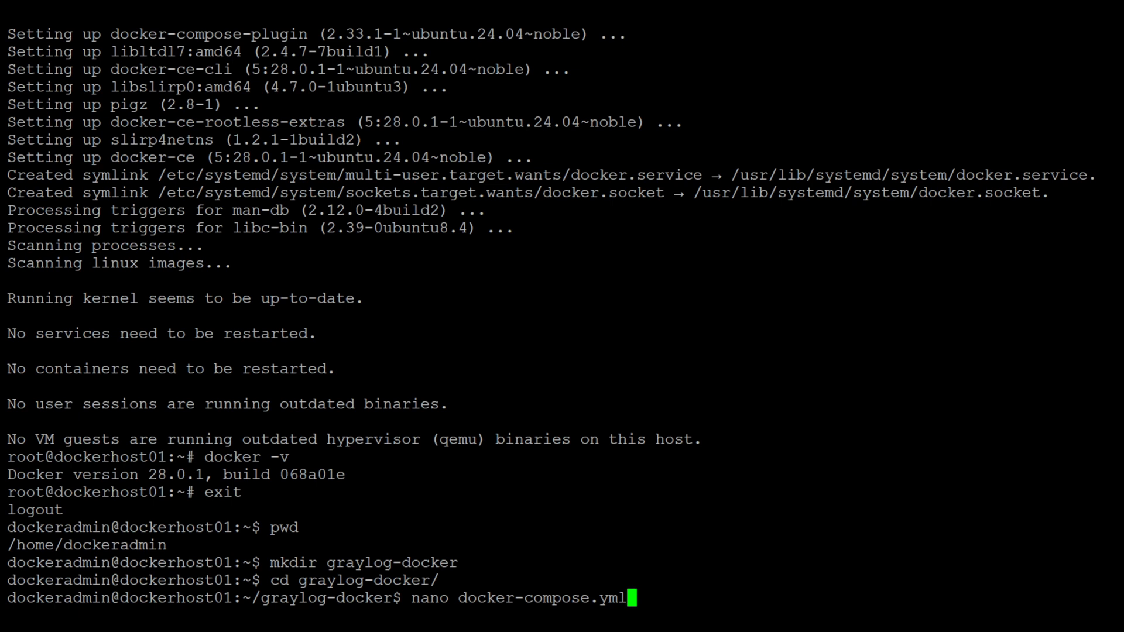
key(Enter)
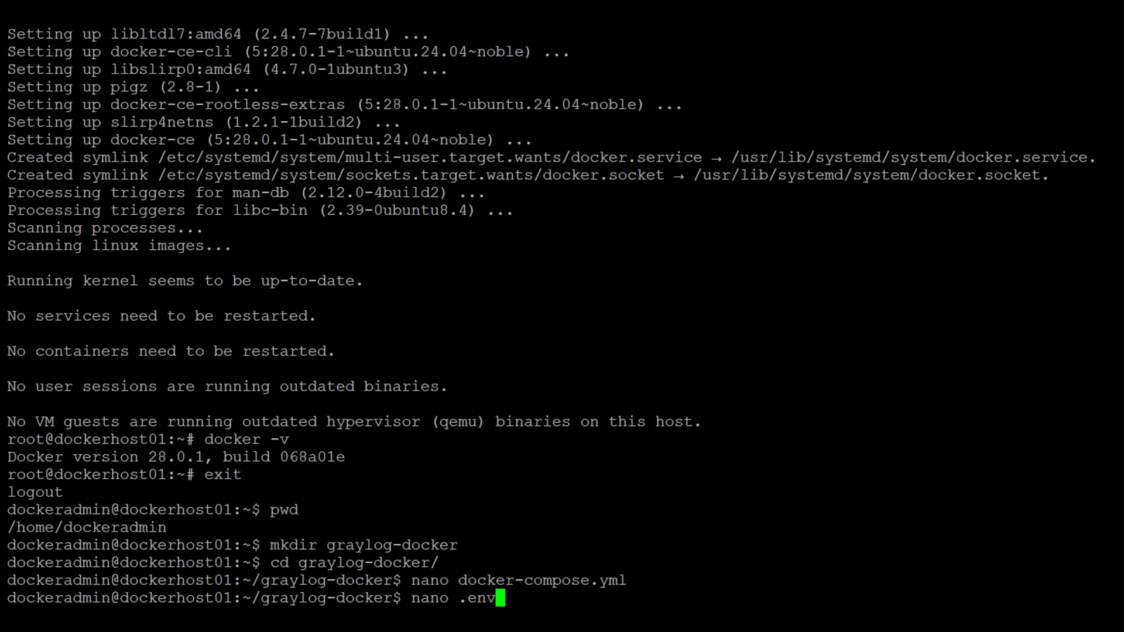
Open a new .env file in nano.
key(Enter)
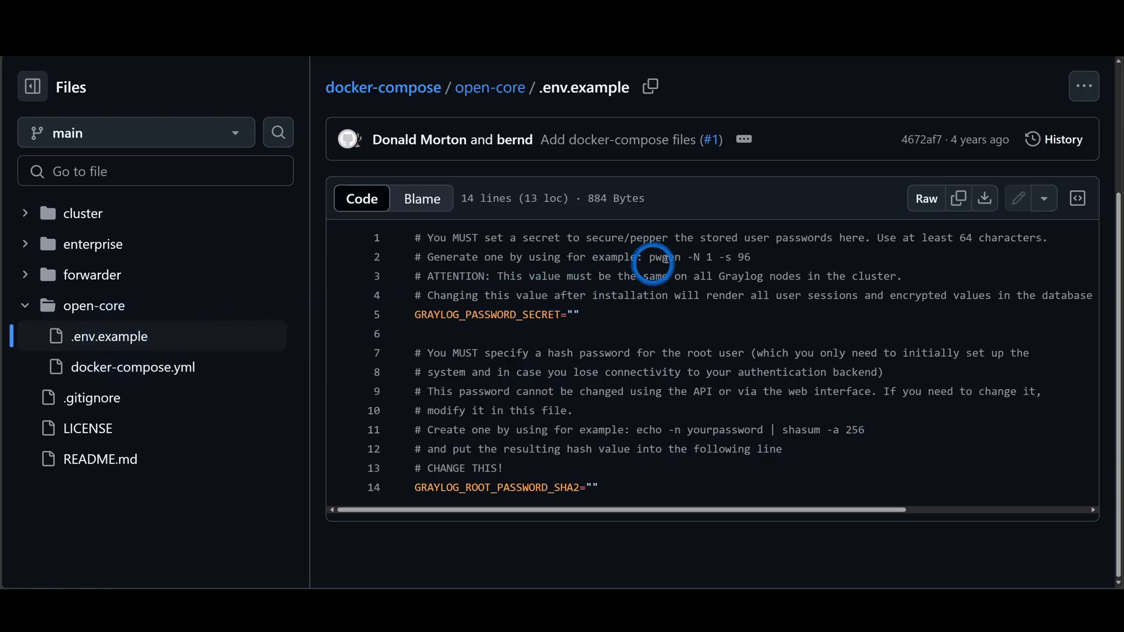
mouse_move(958, 199)
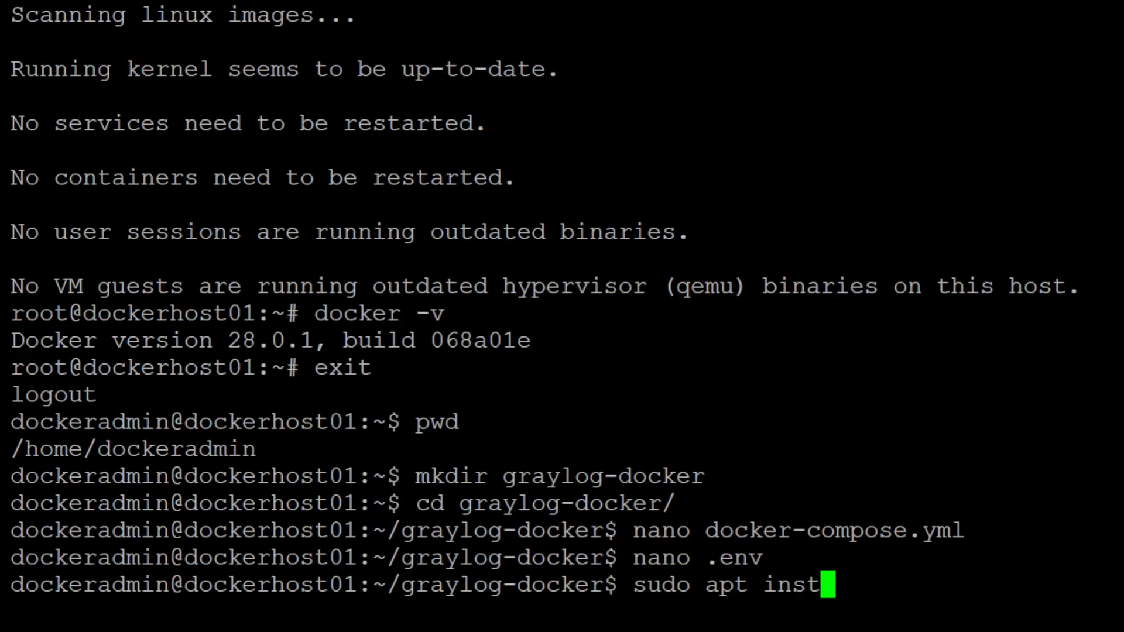
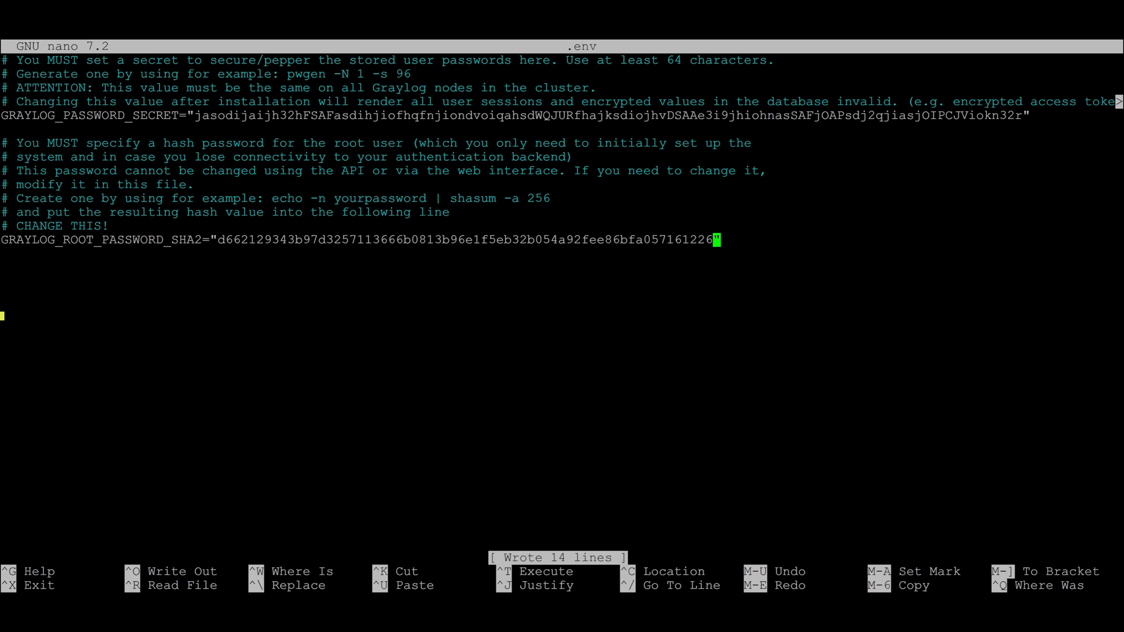
key(ctrl+x)
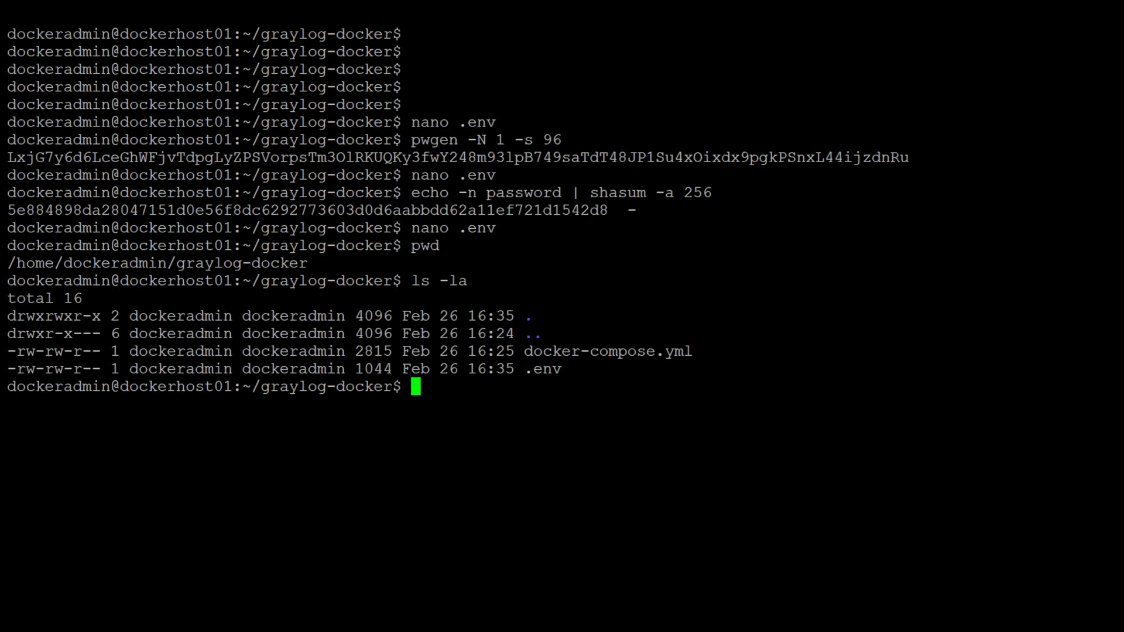
Run 'sudo docker compose up' and watch the logs for the port 9000 setup banner.
text(sudo docker compose)
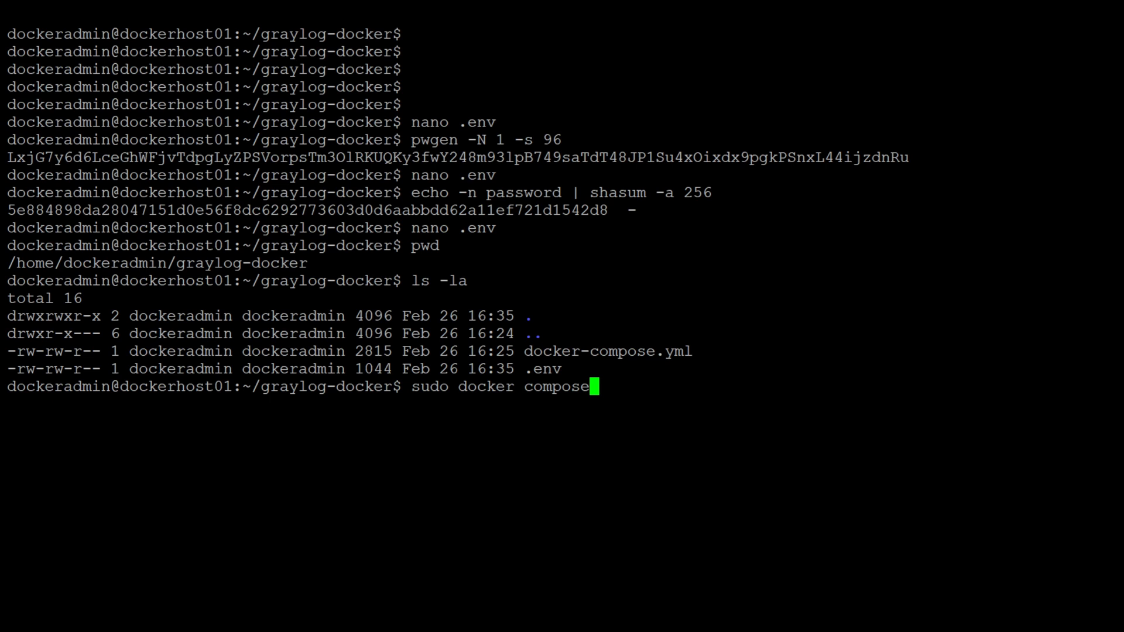
text(up)
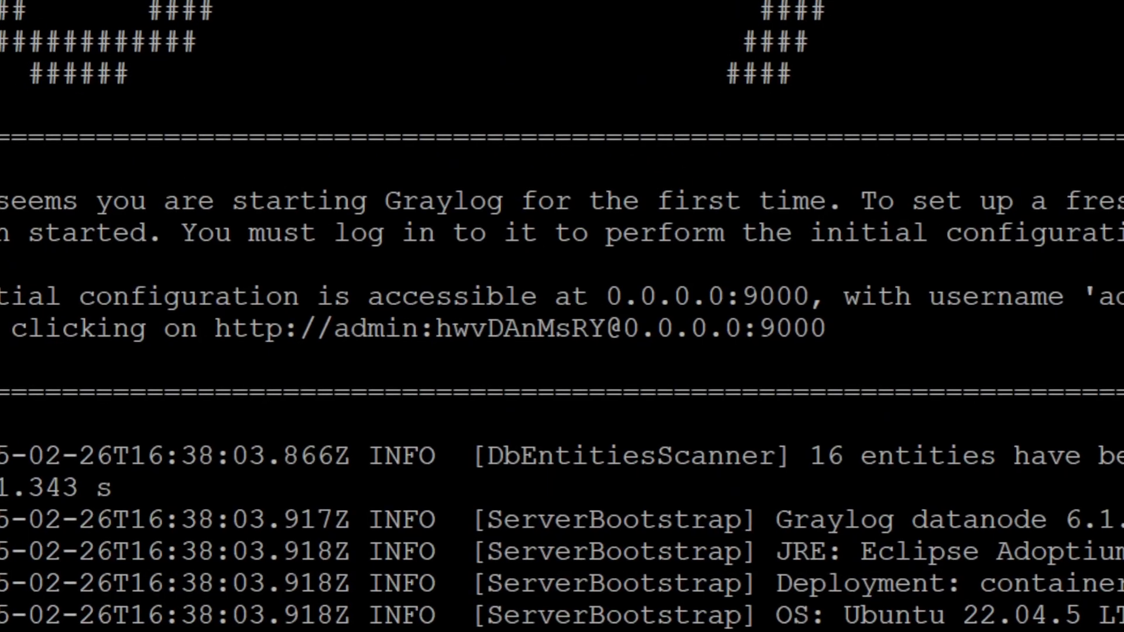
drag(479, 328, 824, 328)
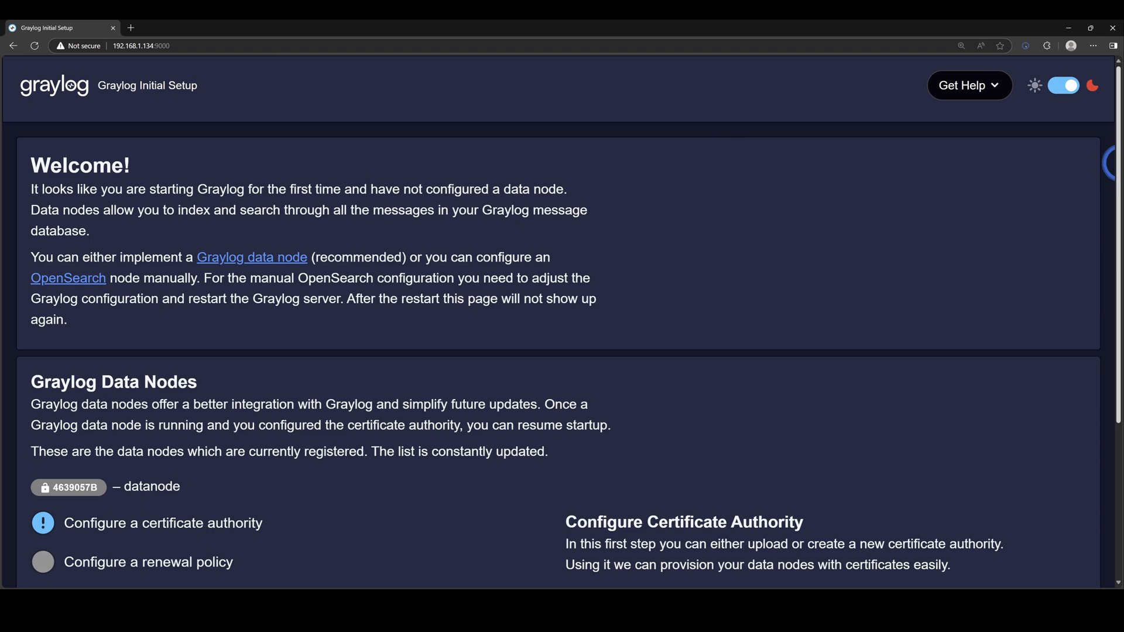
Scroll the initial setup page to see the registered data node.
scroll(down, 3)
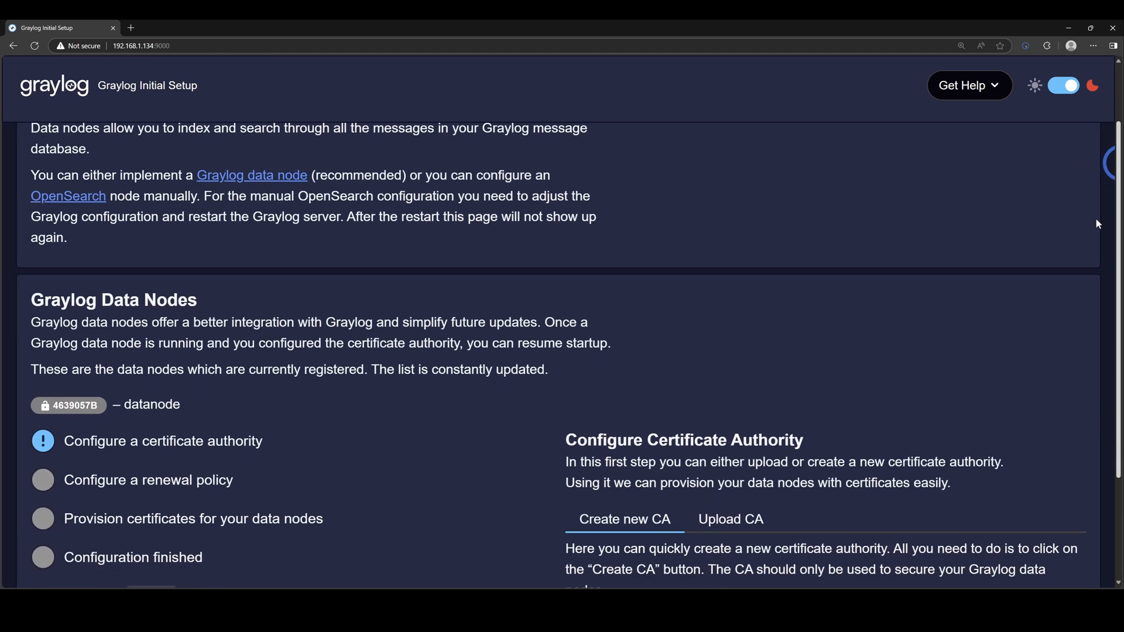
scroll(down, 3)
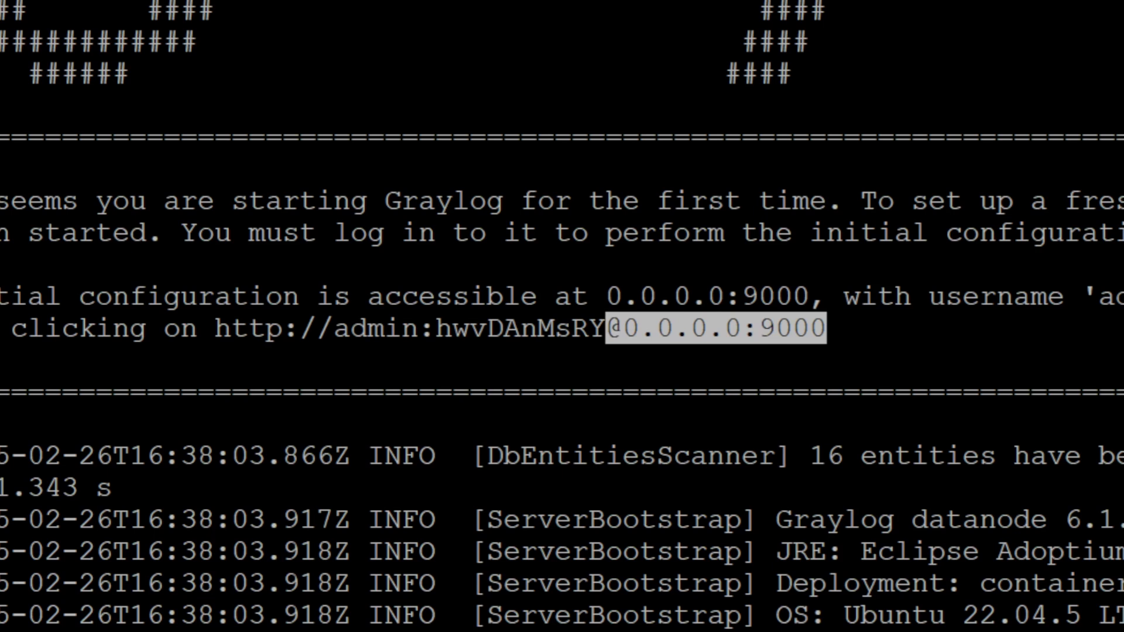
drag(709, 329, 215, 328)
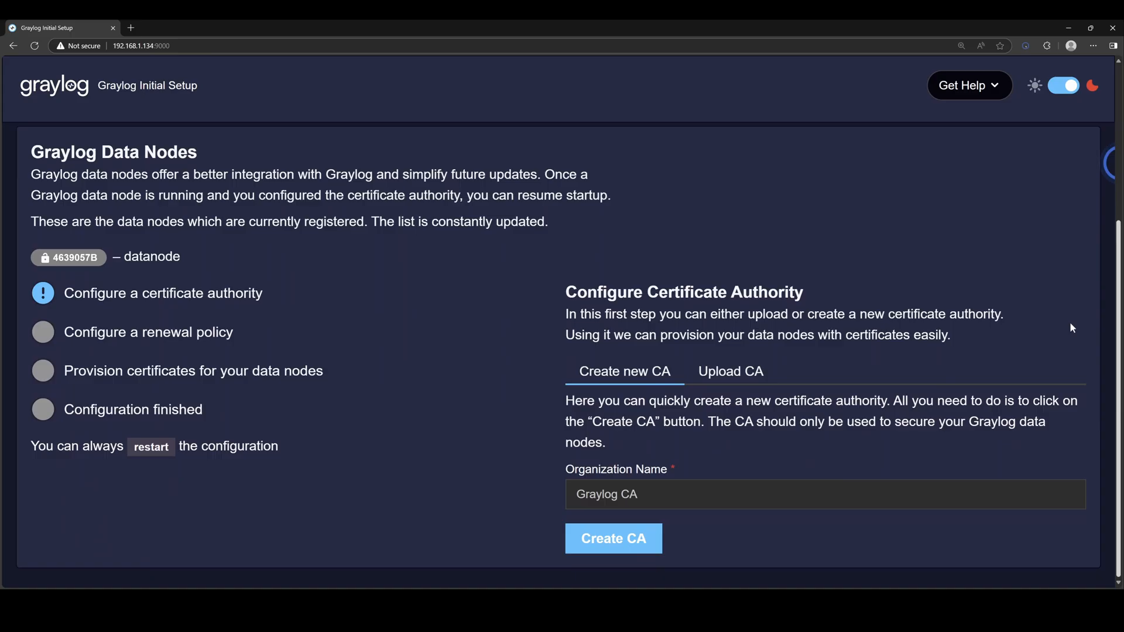
Create a certificate authority with organization name 'Youtube Test CA'.
click(721, 506)
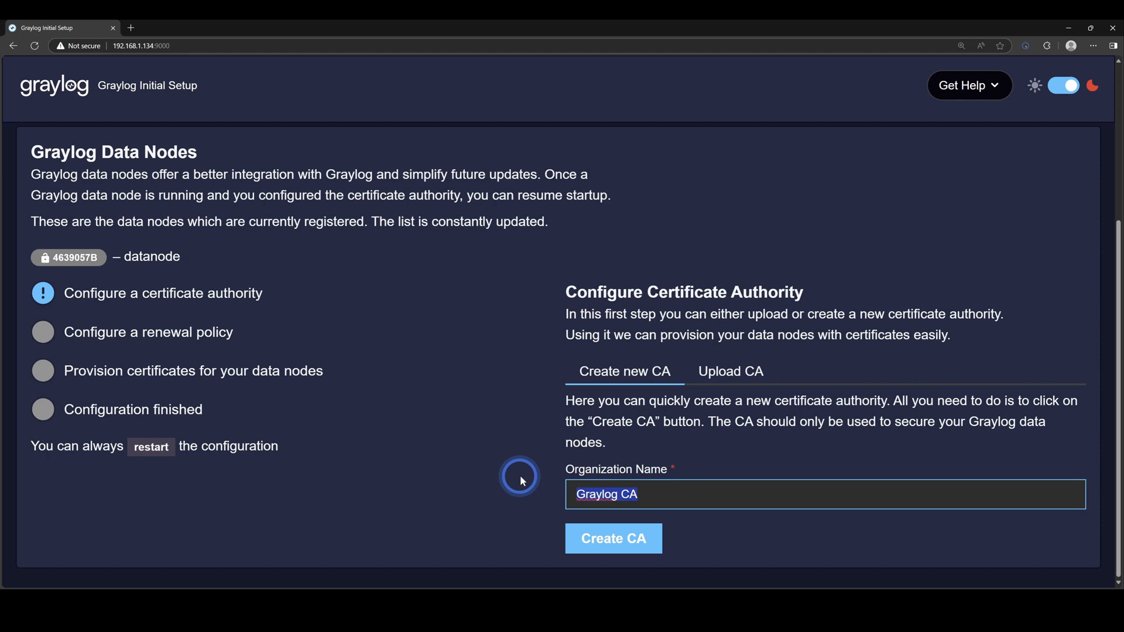
text(Youtube Test CA)
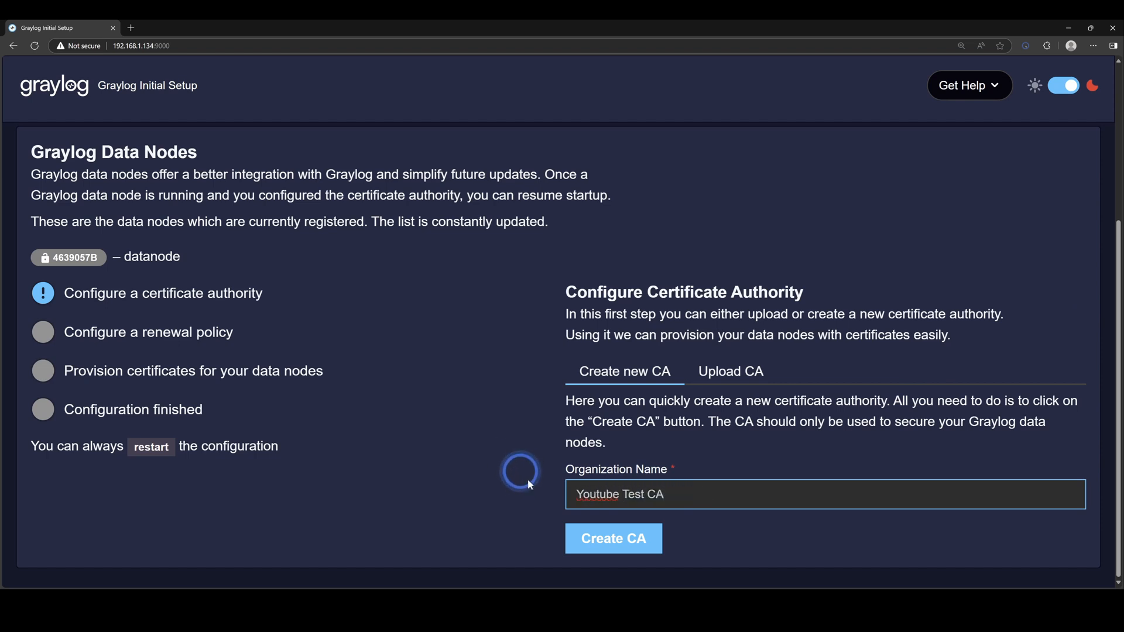
click(613, 538)
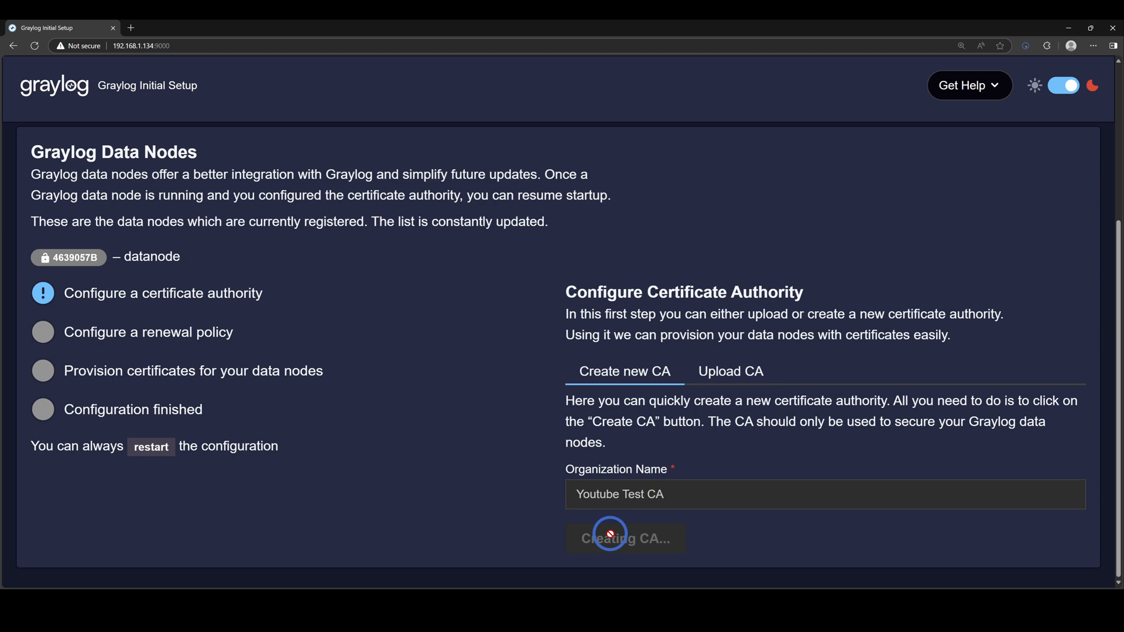
click(611, 539)
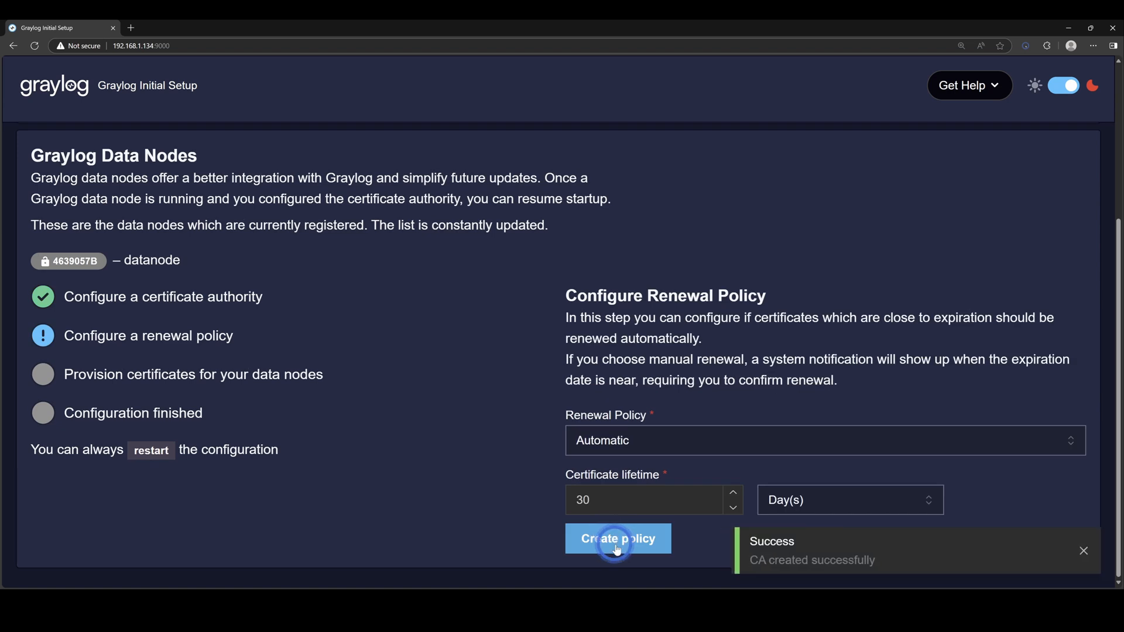
Add the 30-day renewal policy, provision data node certificates, and resume startup.
click(618, 538)
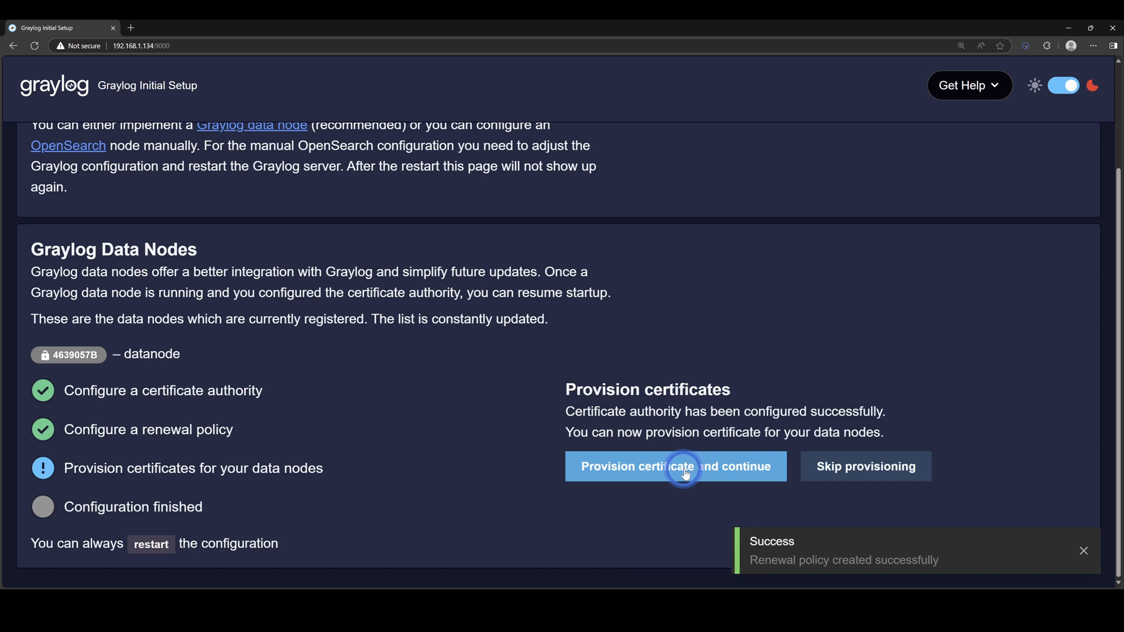
click(684, 467)
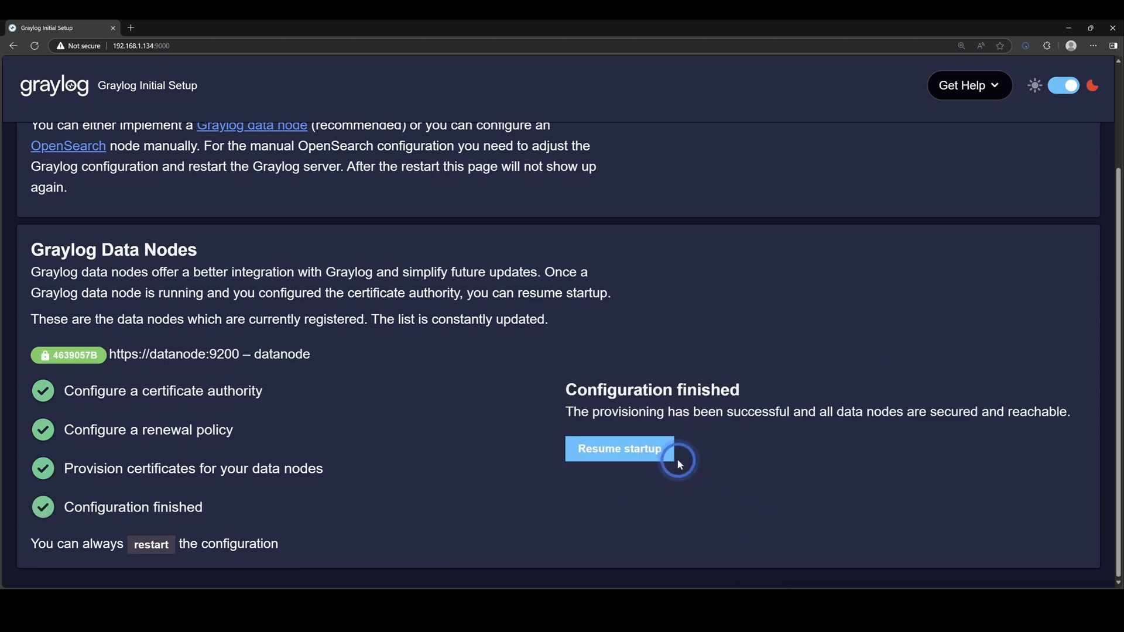
click(620, 449)
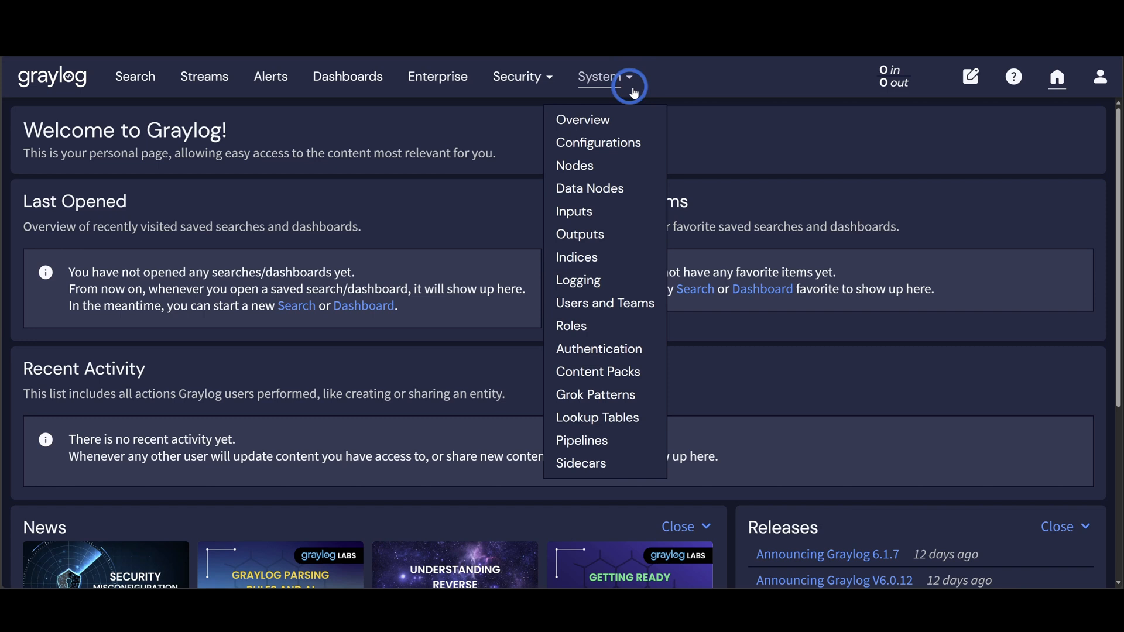
mouse_move(628, 219)
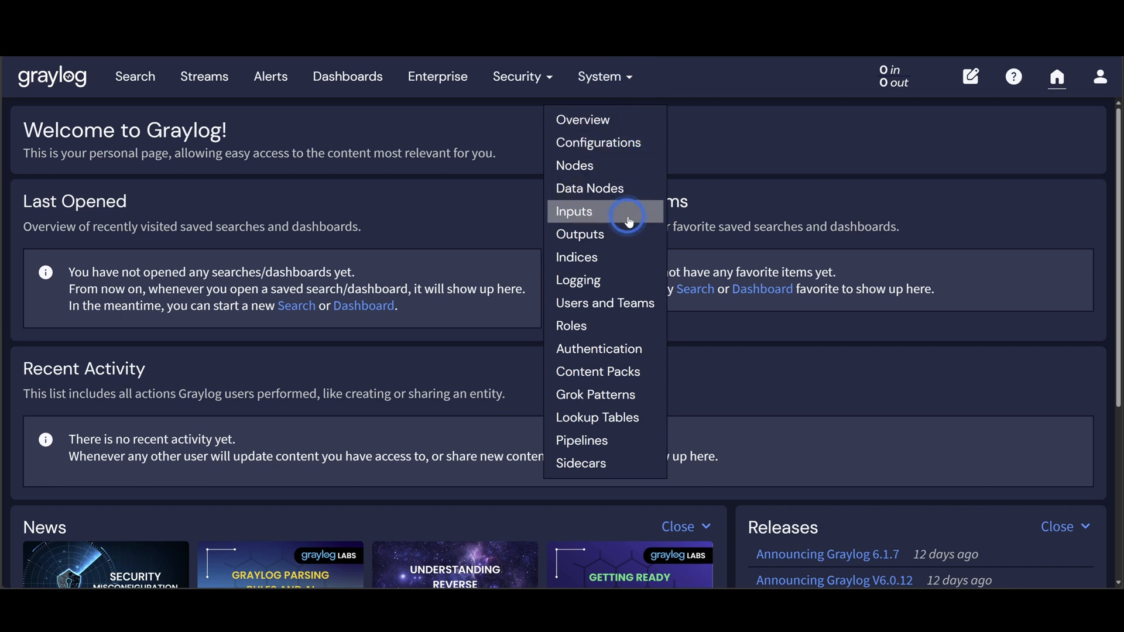
Open System > Inputs and launch a new Raw/Plaintext TCP input.
click(573, 211)
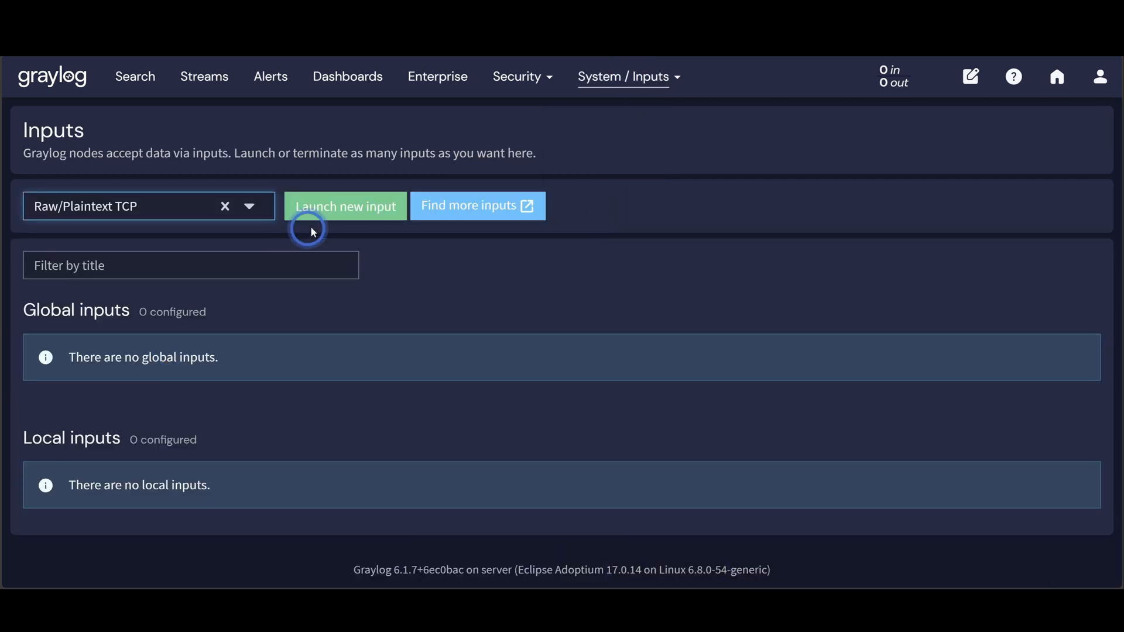
click(344, 205)
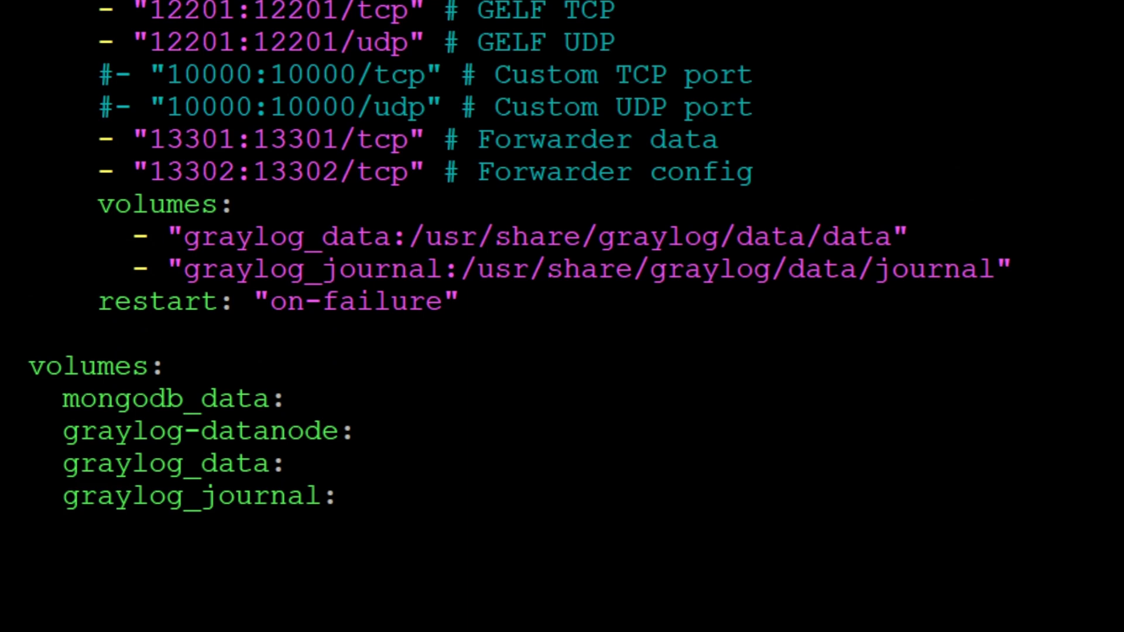
Review docker-compose.yml's named volumes, then as root cd to /var/lib/docker/volumes and confirm with pwd.
drag(183, 237, 445, 271)
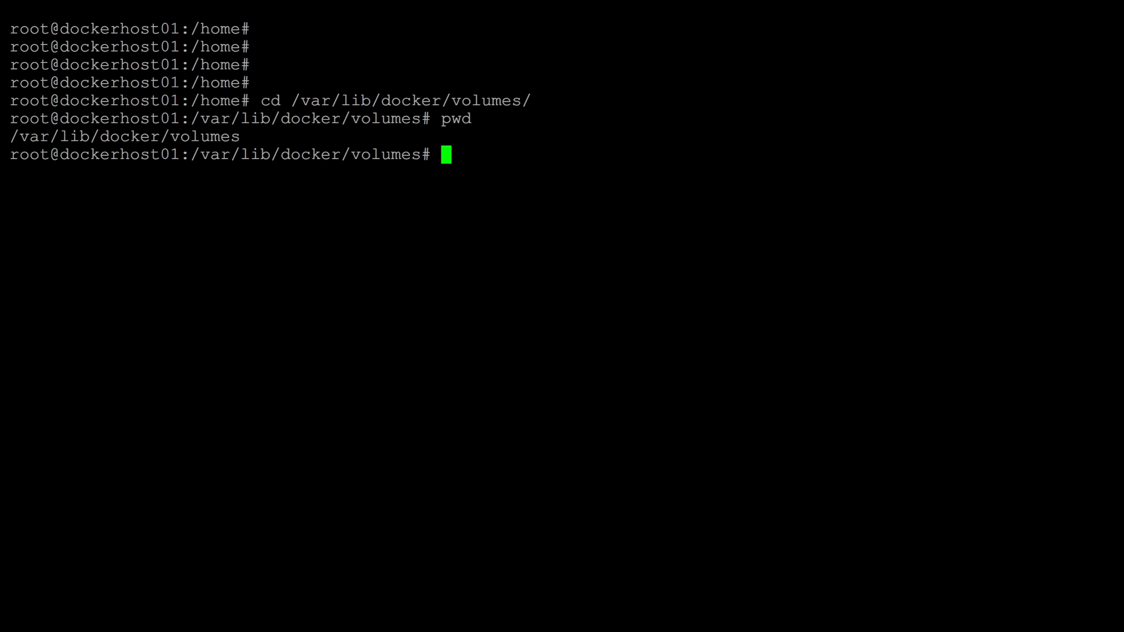
Run 'ls -la' to list the Graylog data volumes in /var/lib/docker/volumes.
text(ls -la)
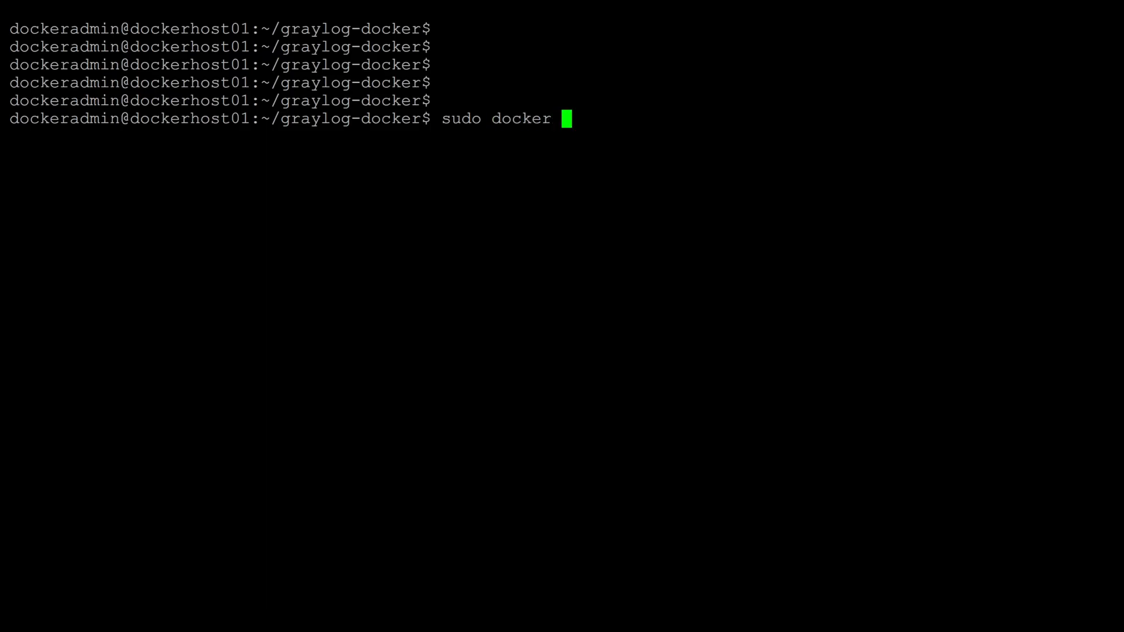
List Docker networks and inspect graylog-docker_default to see the three containers' IP addresses.
text(network ls)
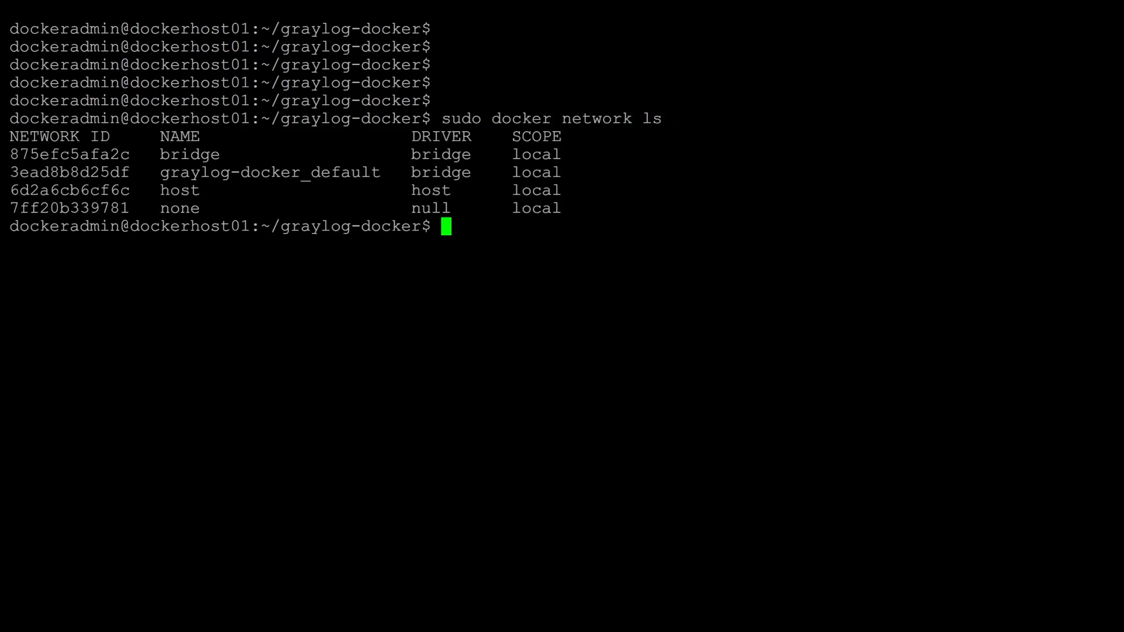
text(sudo docker network)
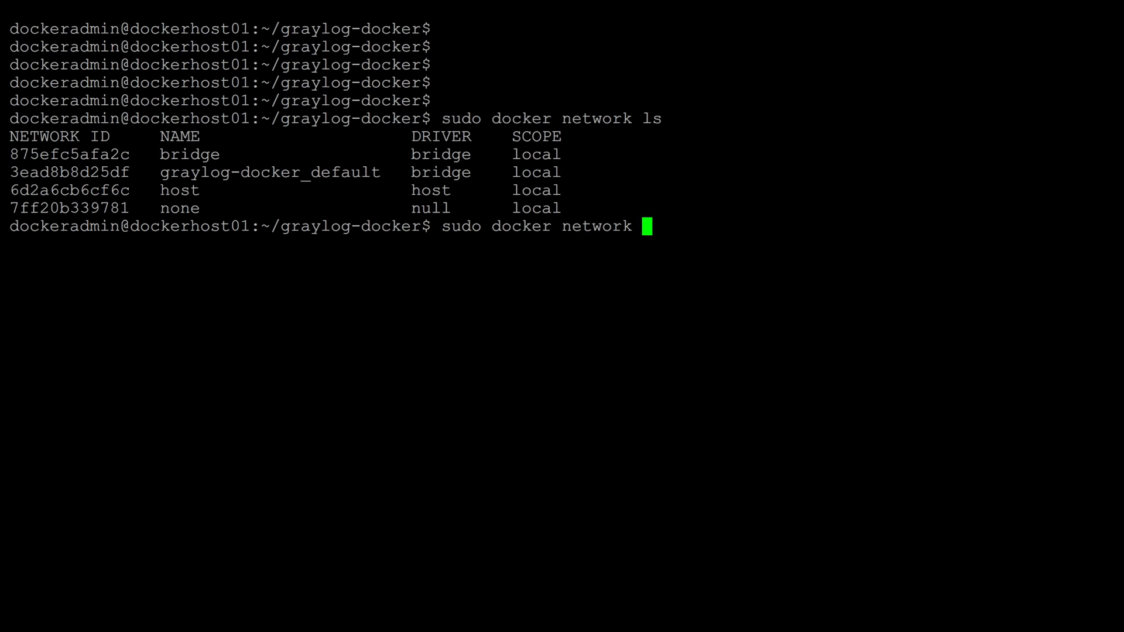
text(inspect)
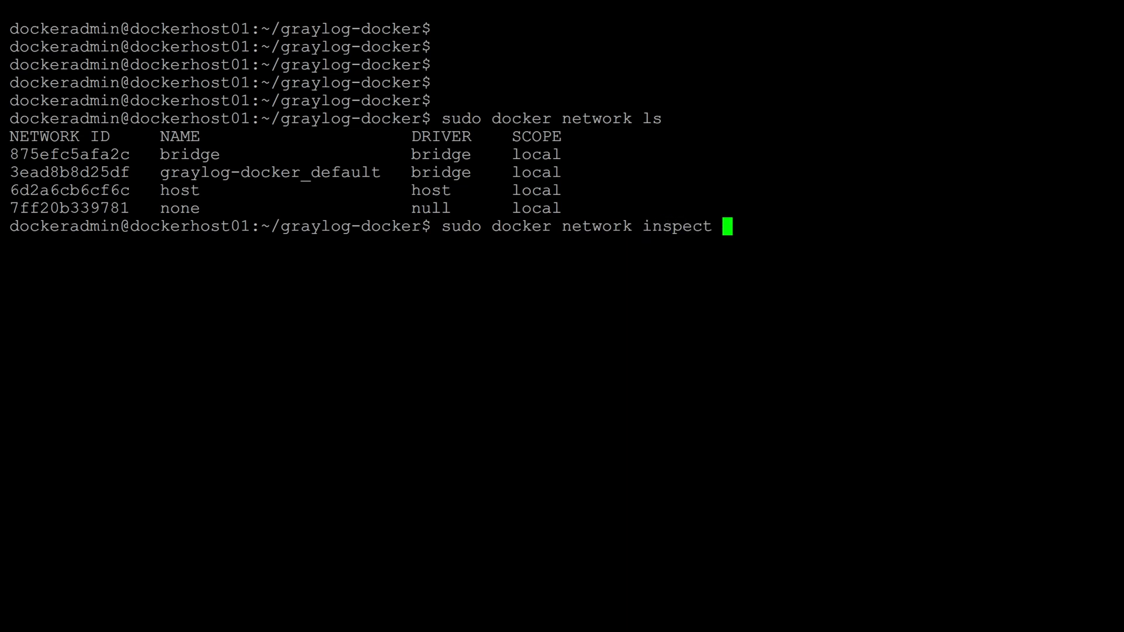
key(Enter)
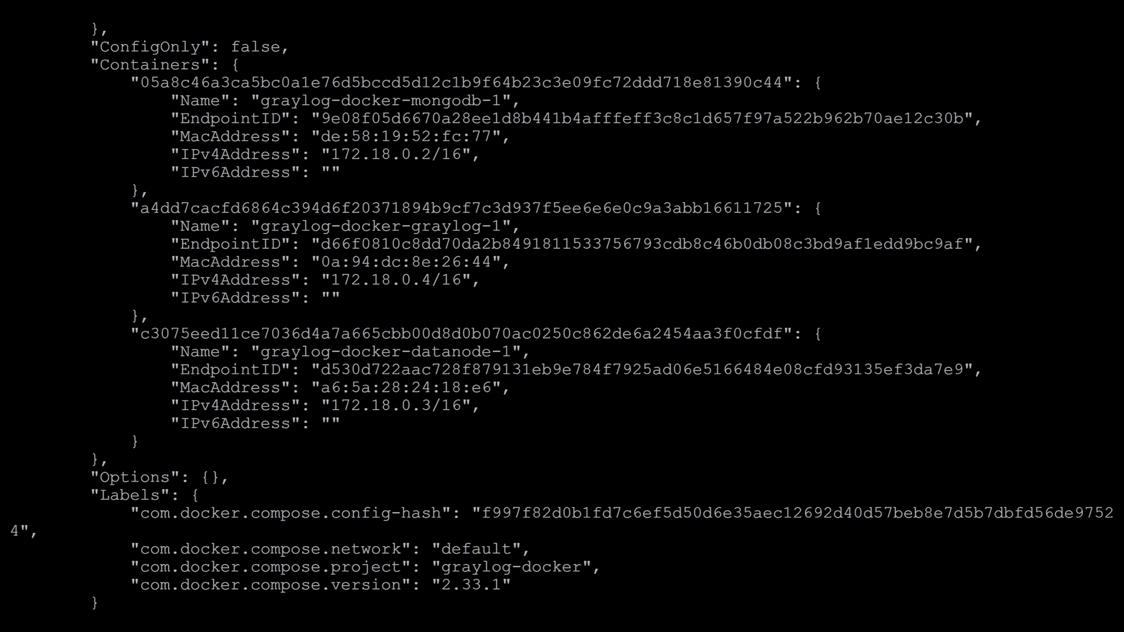
scroll(up, 3)
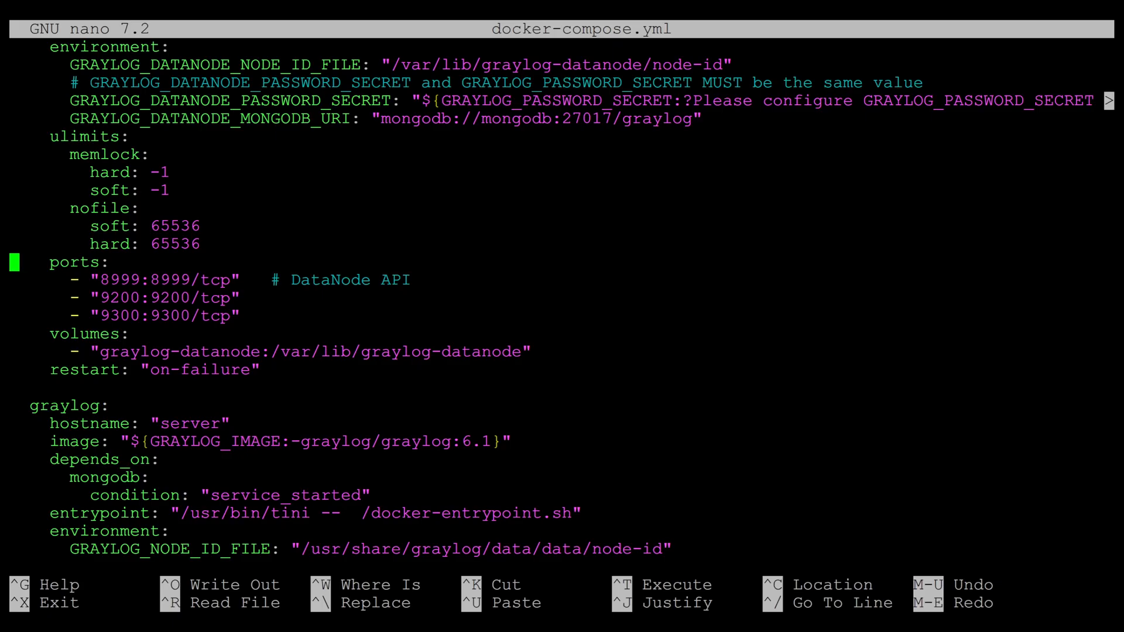
Comment out lines in docker-compose.yml, run 'sudo docker compose up', then stop the stack.
text(#)
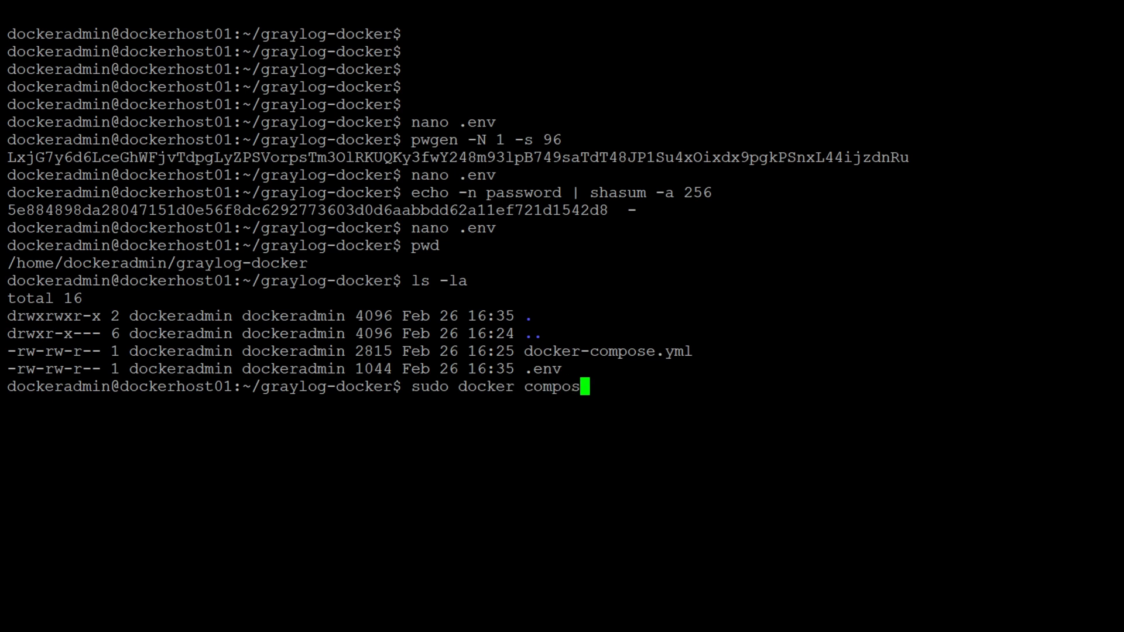
text(e up)
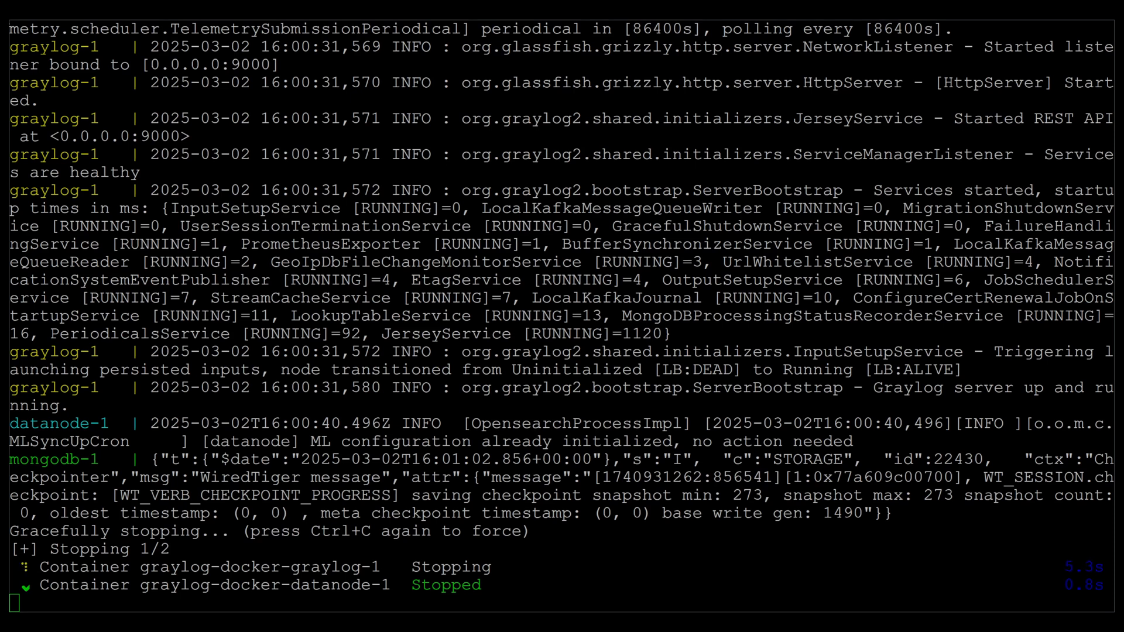
As root, change to /etc/systemd/system and start 'nano graylog-docker.service'.
text(sudo -i)
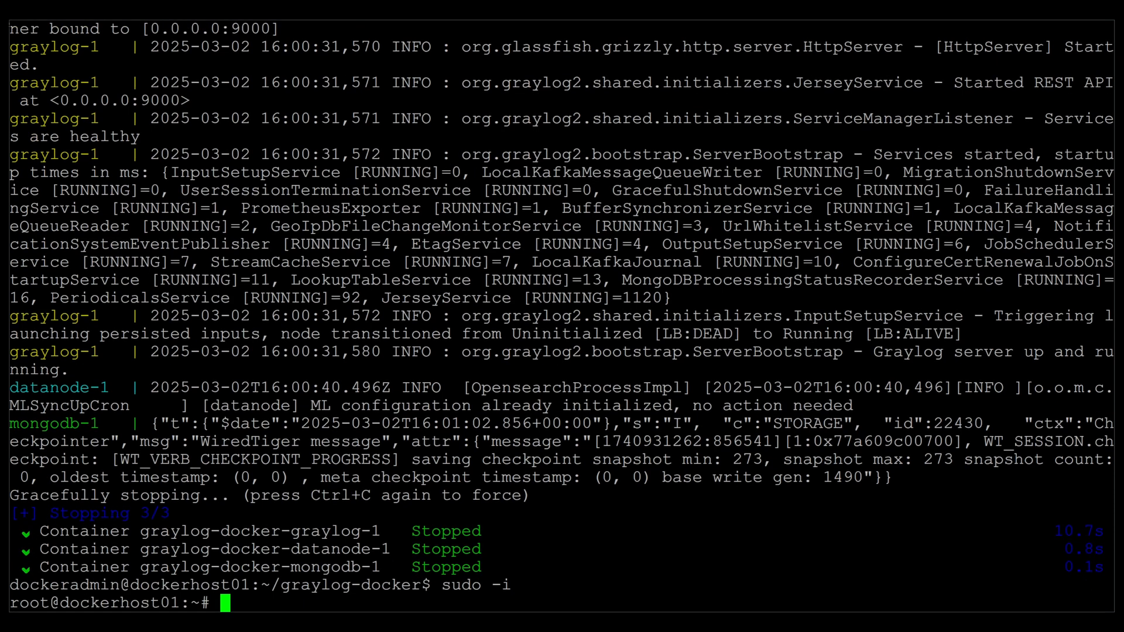
text(cd /etc/)
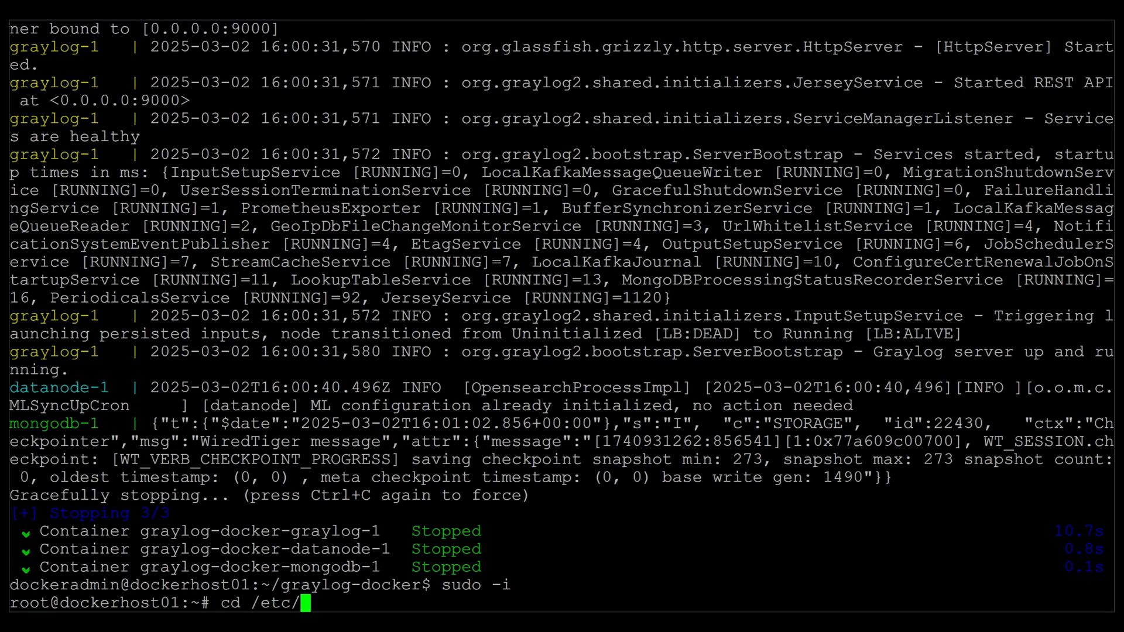
text(syst)
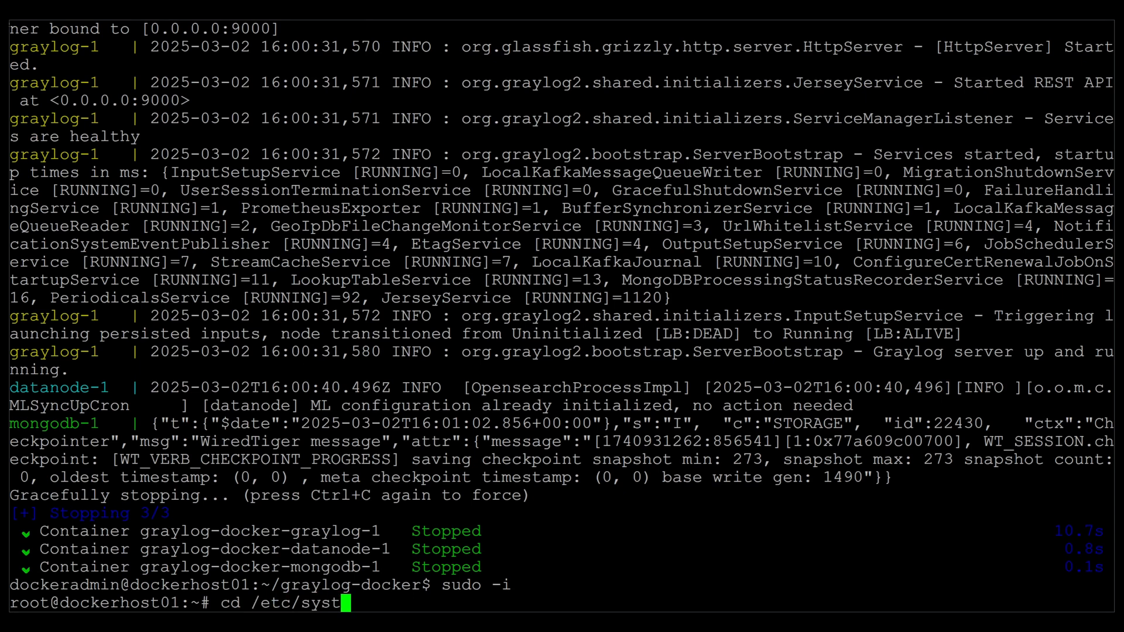
text(emd/system)
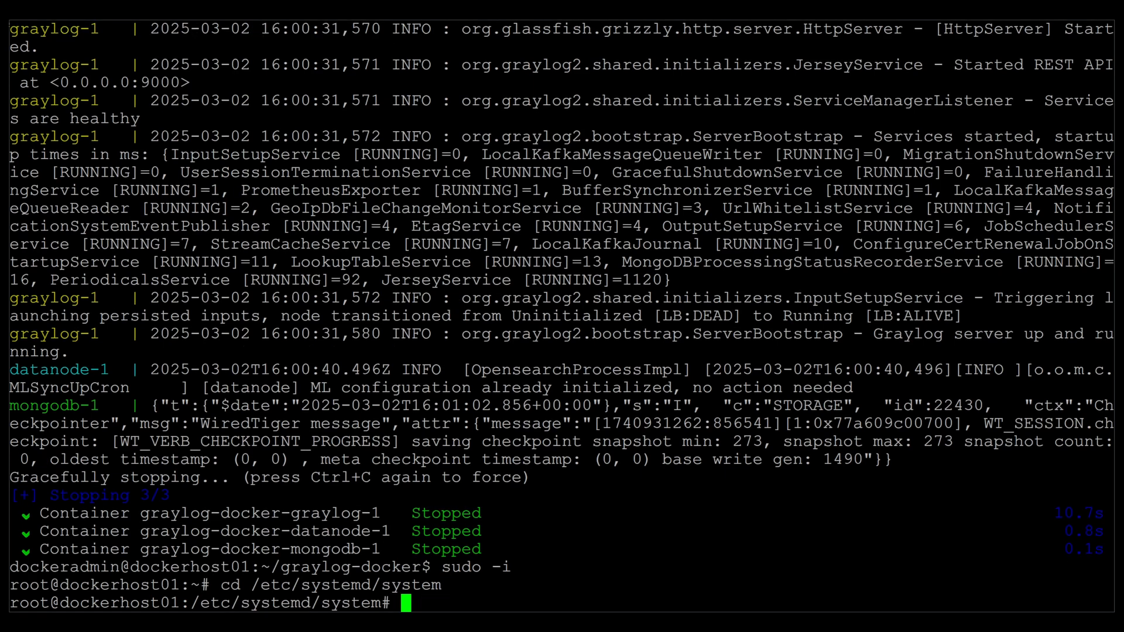
text(nano graylog-d)
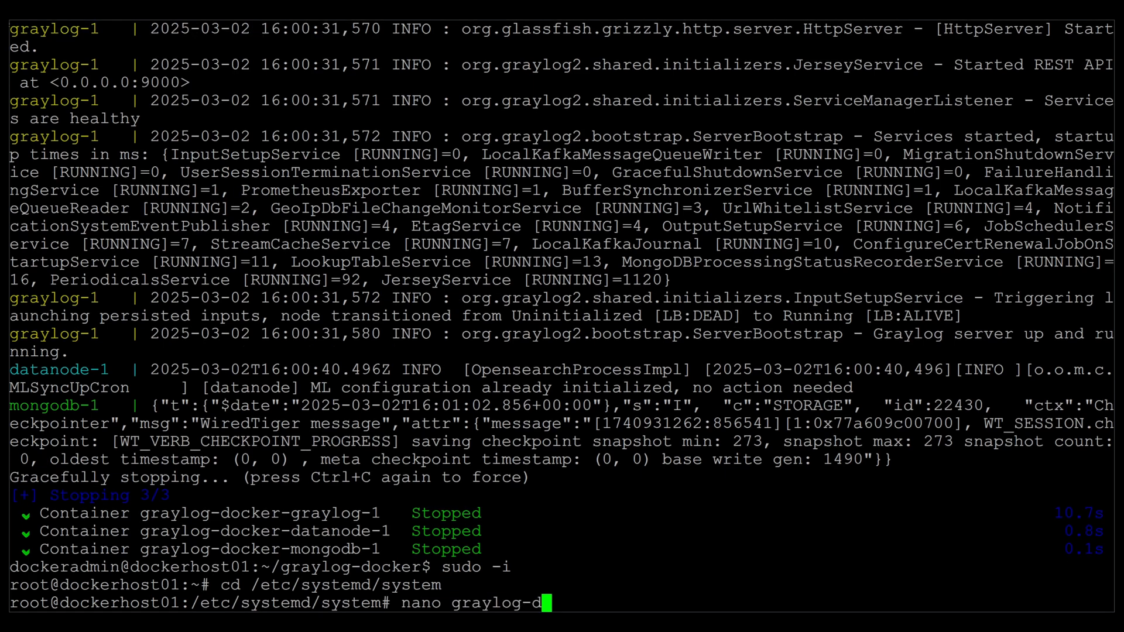
text(ocker.service)
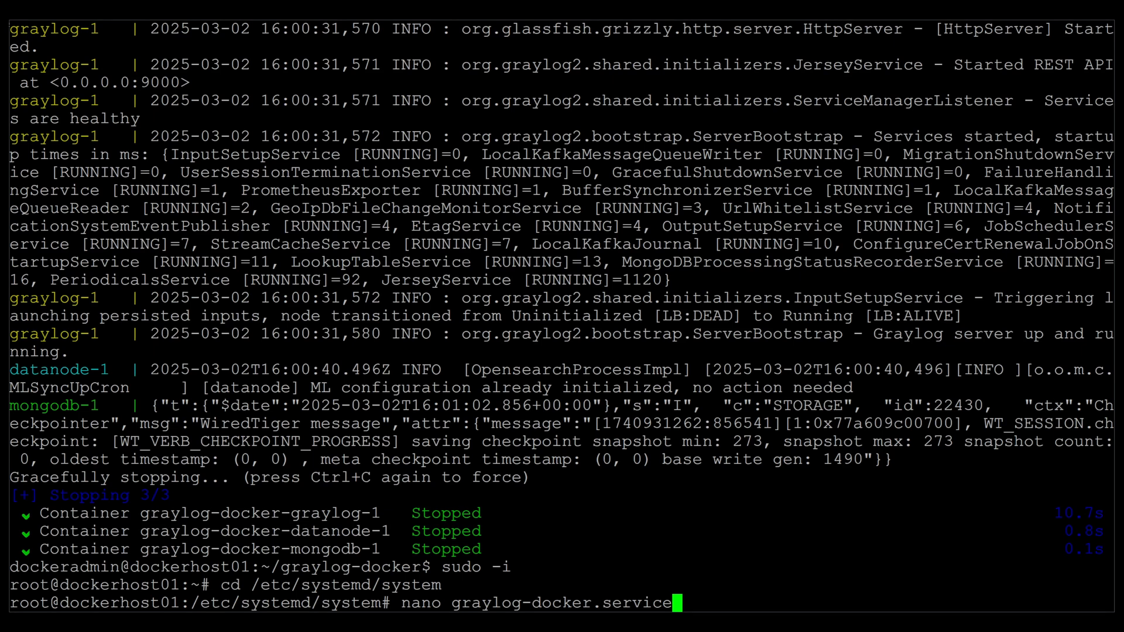
Write the graylog-docker.service unit definition in nano, save it and exit.
key(Enter)
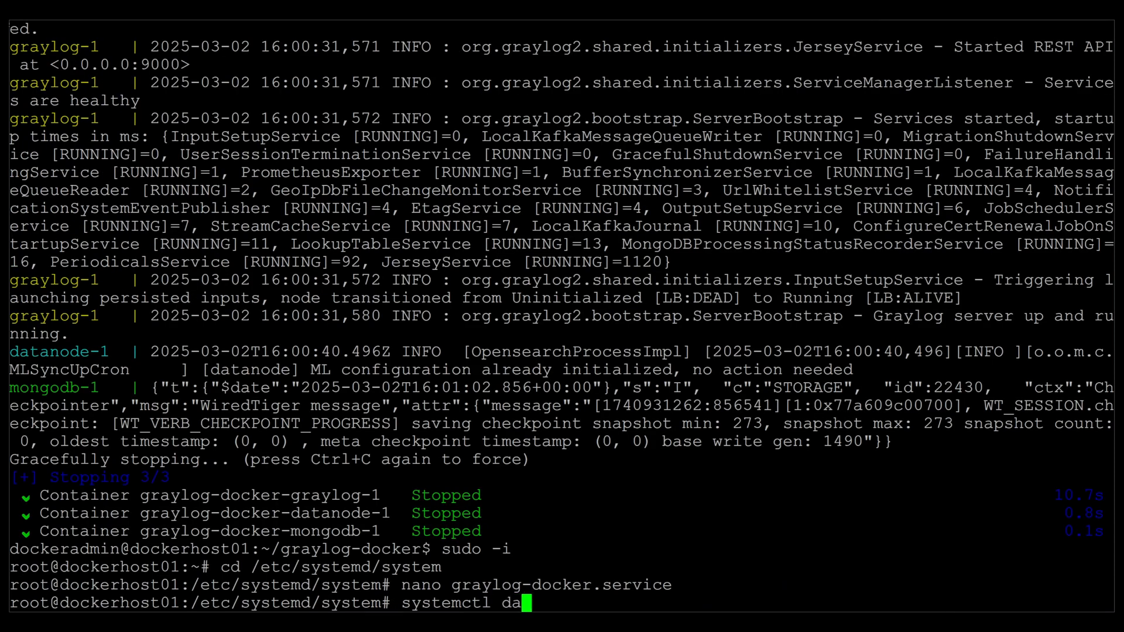
Reload systemd and enable graylog-docker.service.
text(emon-rel)
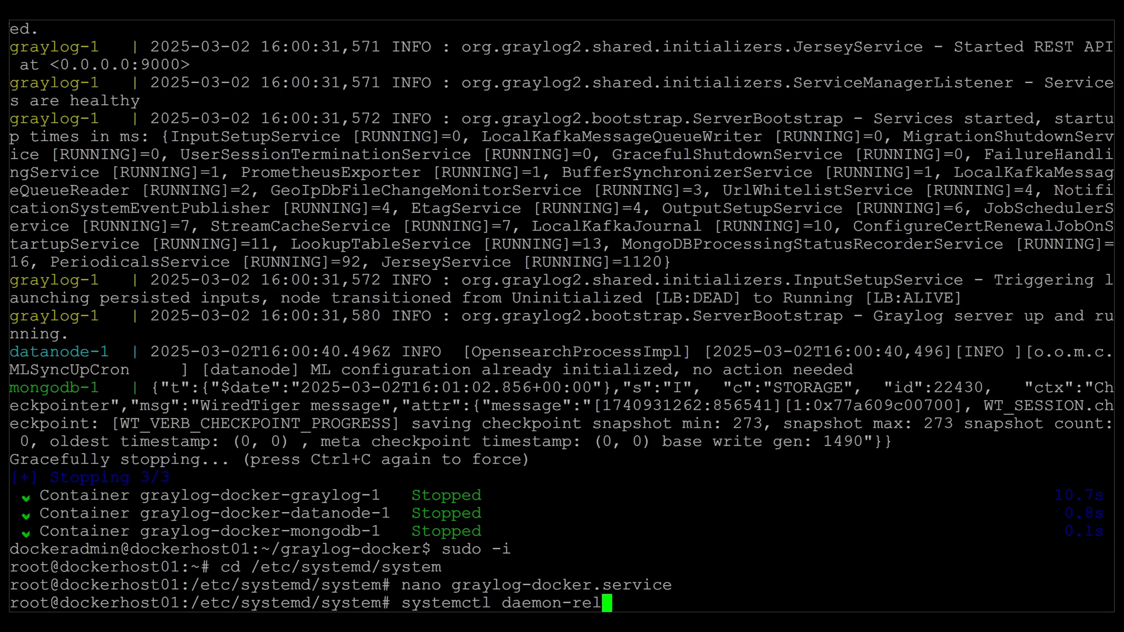
text(oad)
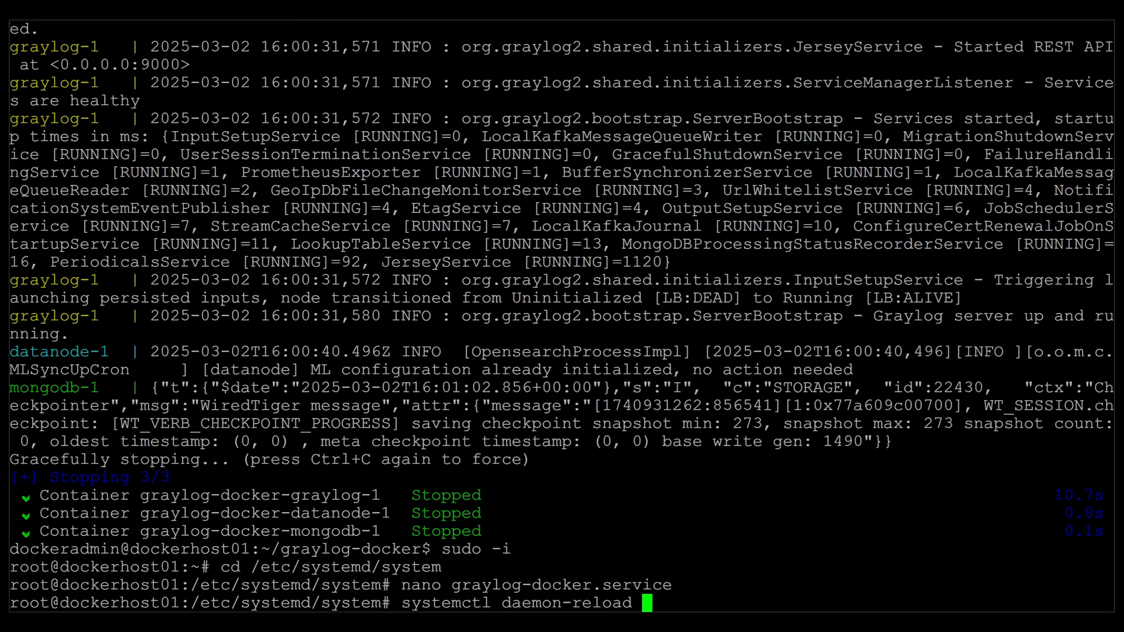
text(systemd/system# sys)
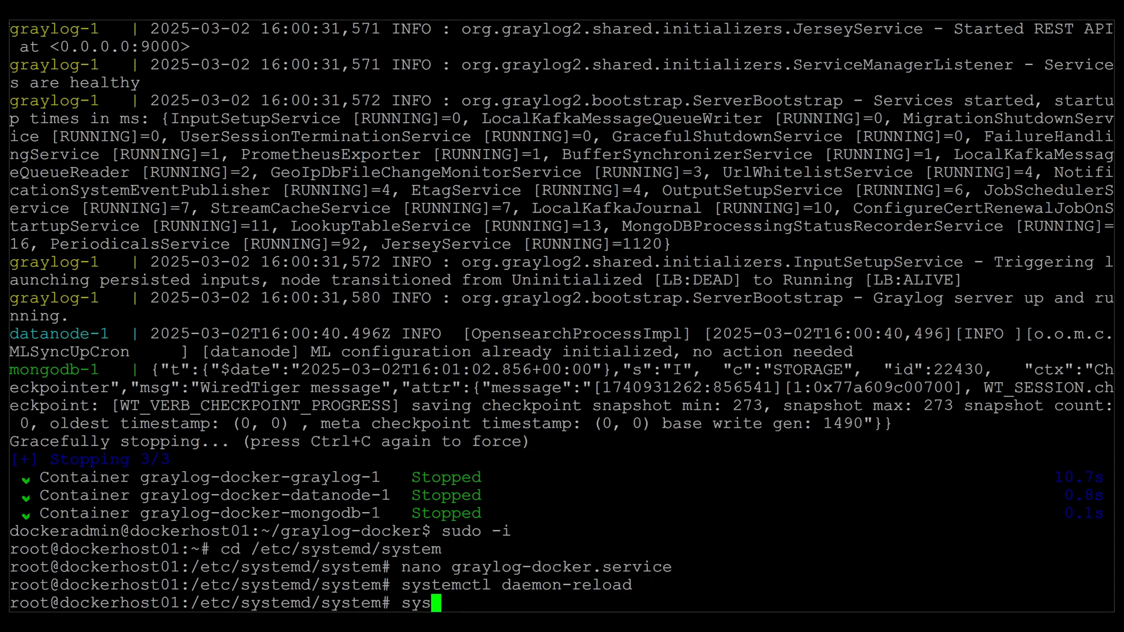
text(temctl enable)
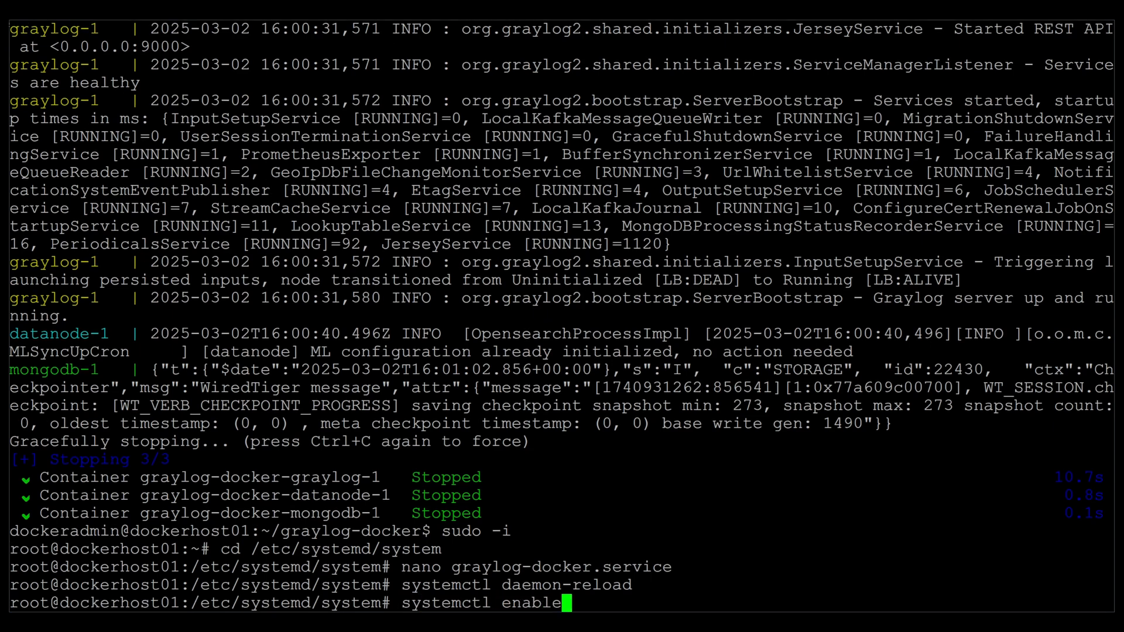
text(graylog-docker.service)
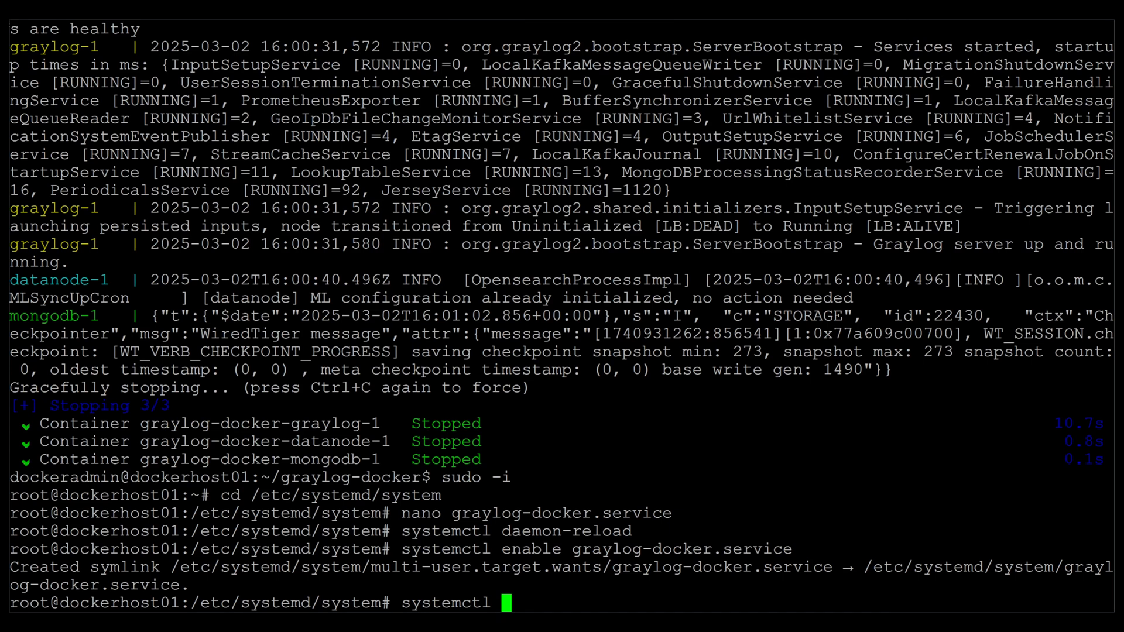
Start graylog-docker.service, check its status, and confirm the containers with 'docker ps'.
text(start graylog-docker.service)
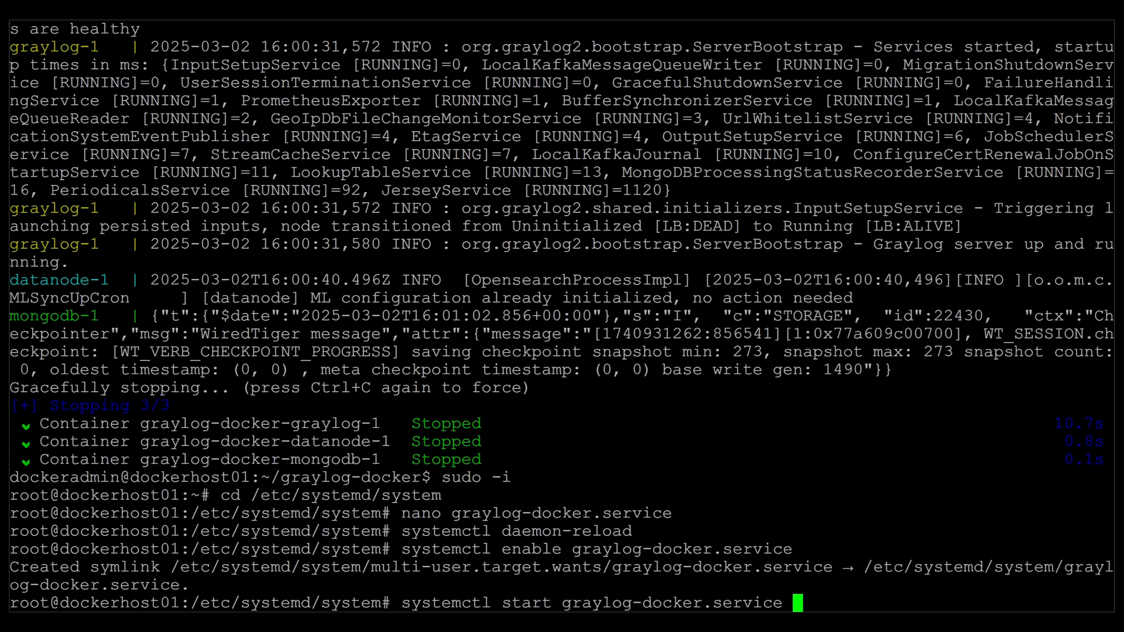
text(systemctl status graylog-docker.service)
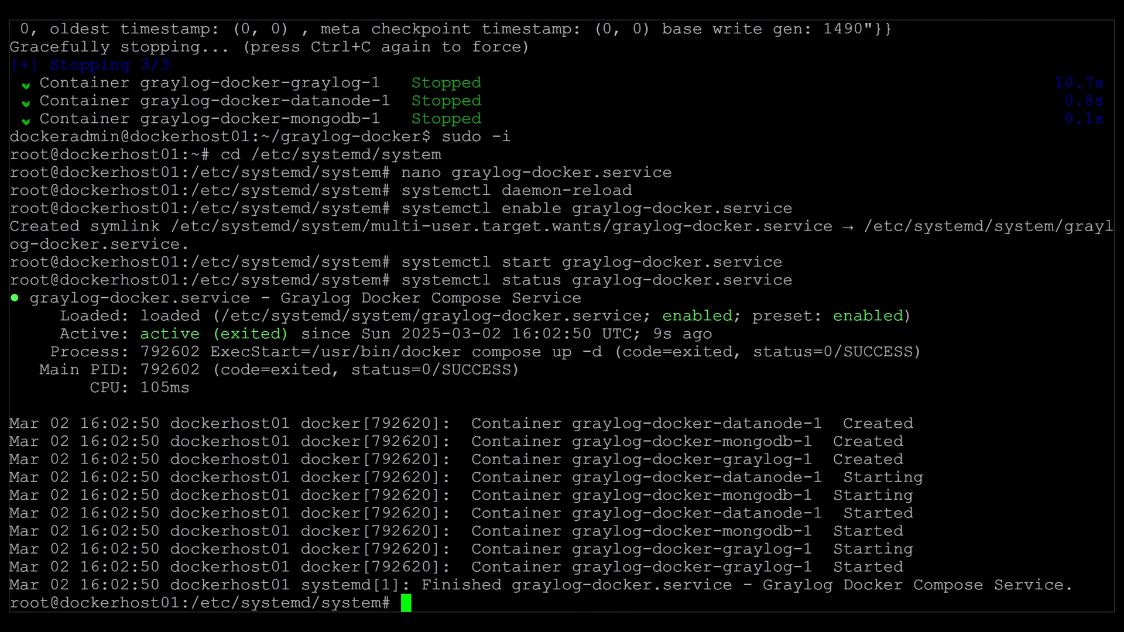
text(docker ps)
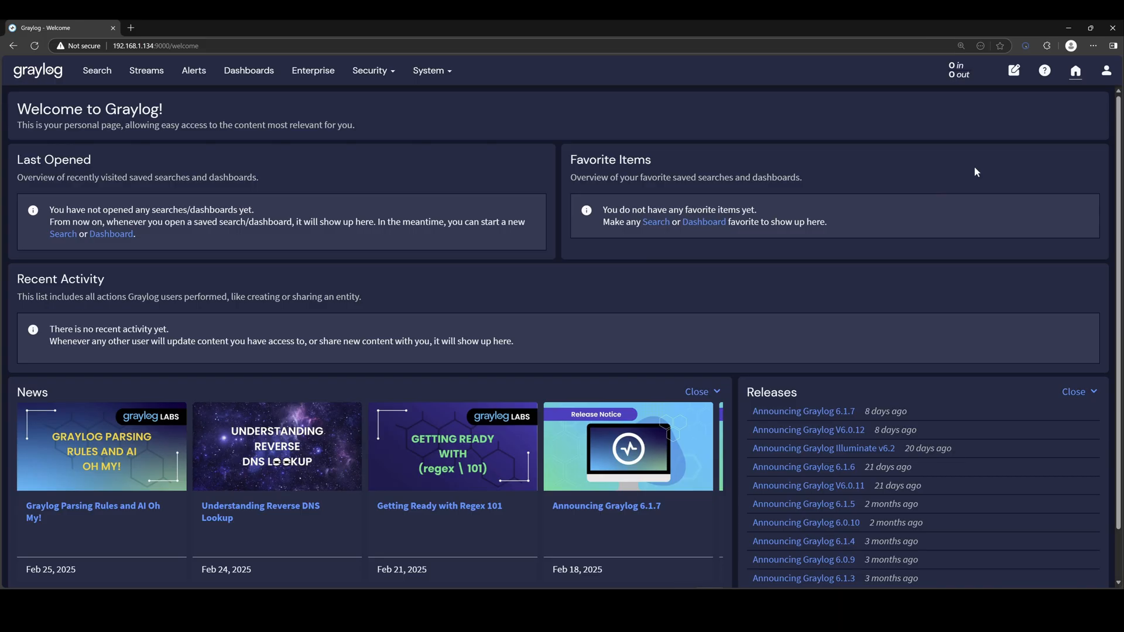
Scroll the Graylog Welcome page to its news, releases and Graylog 6.1.7 version.
scroll(down, 3)
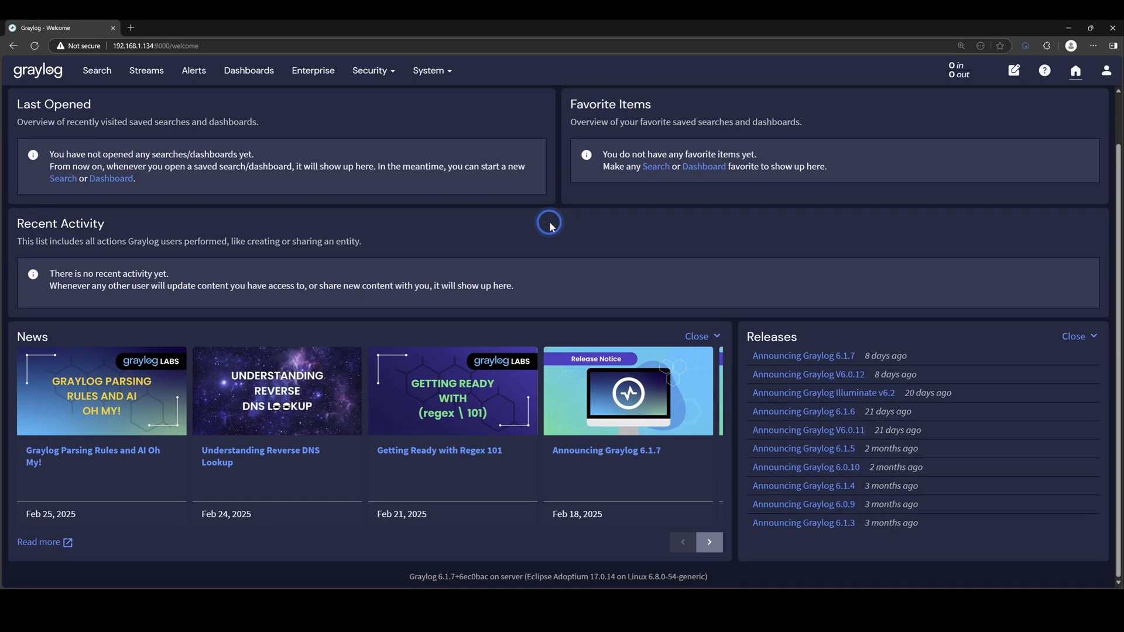